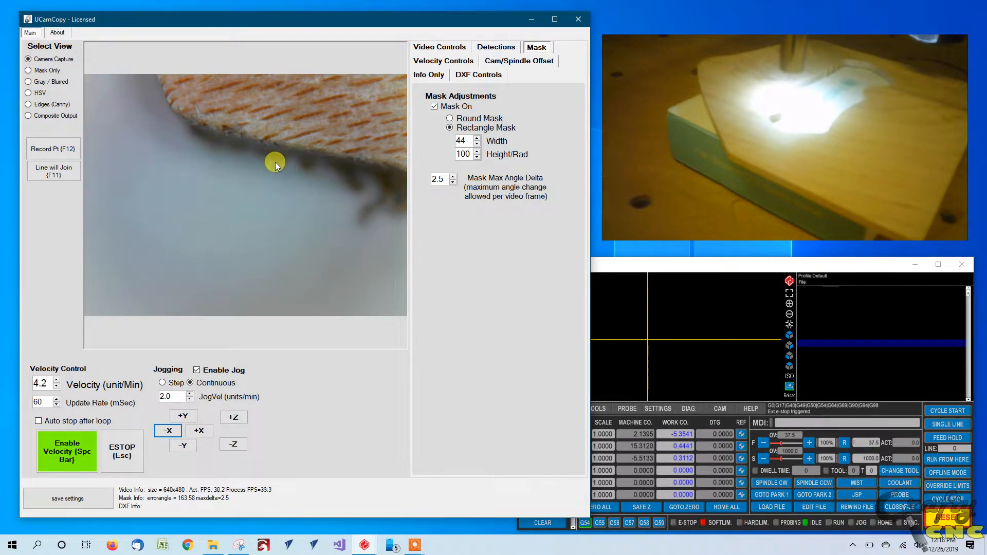
mouse_move(309, 149)
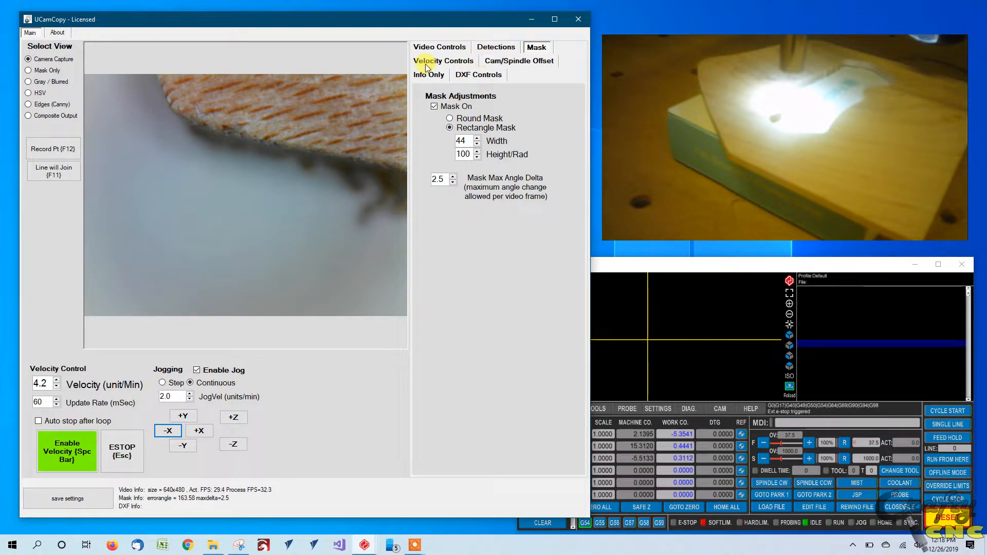
Show the PID velocity settings (kP 4, kD 0.4) and jog +Y and -X onto the wood corner
left_click(443, 61)
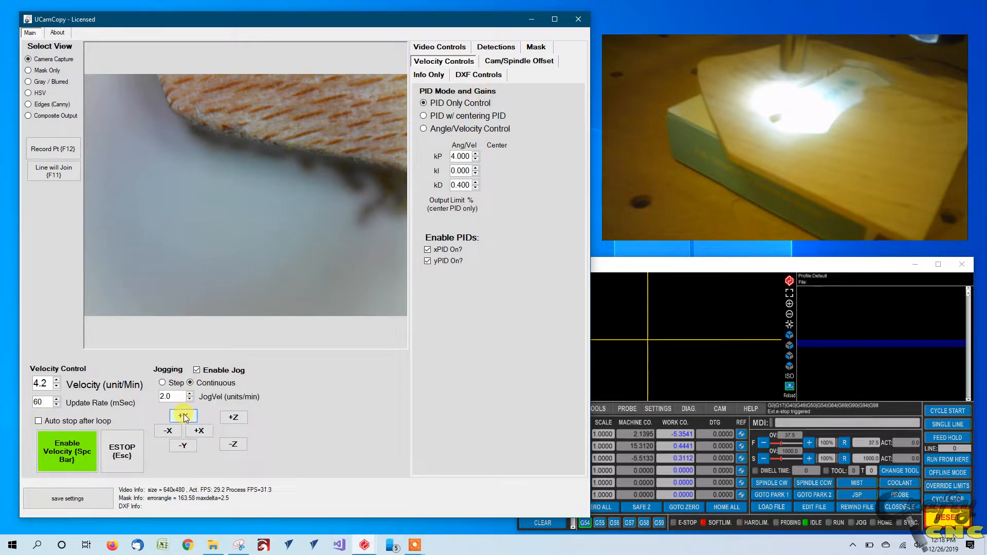
left_click(182, 416)
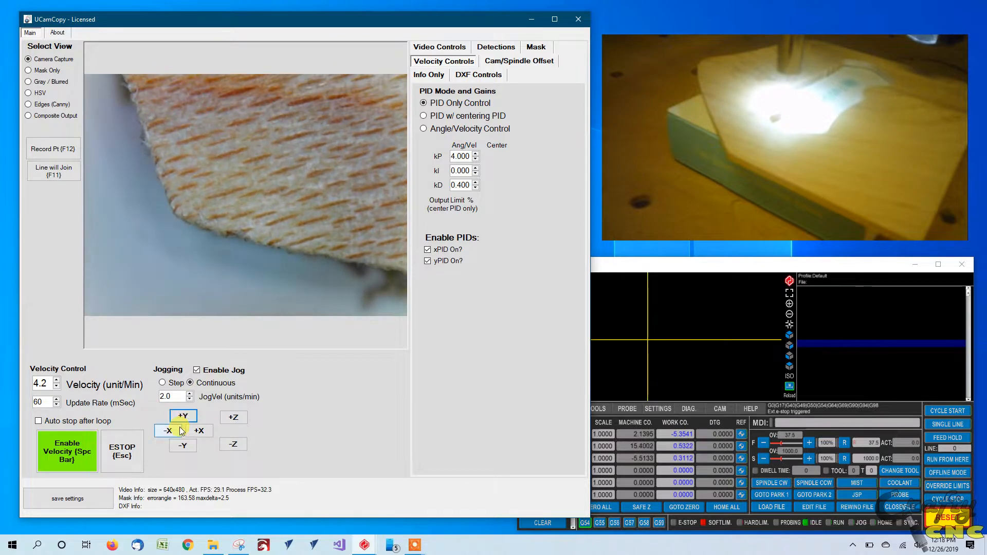
left_click(168, 430)
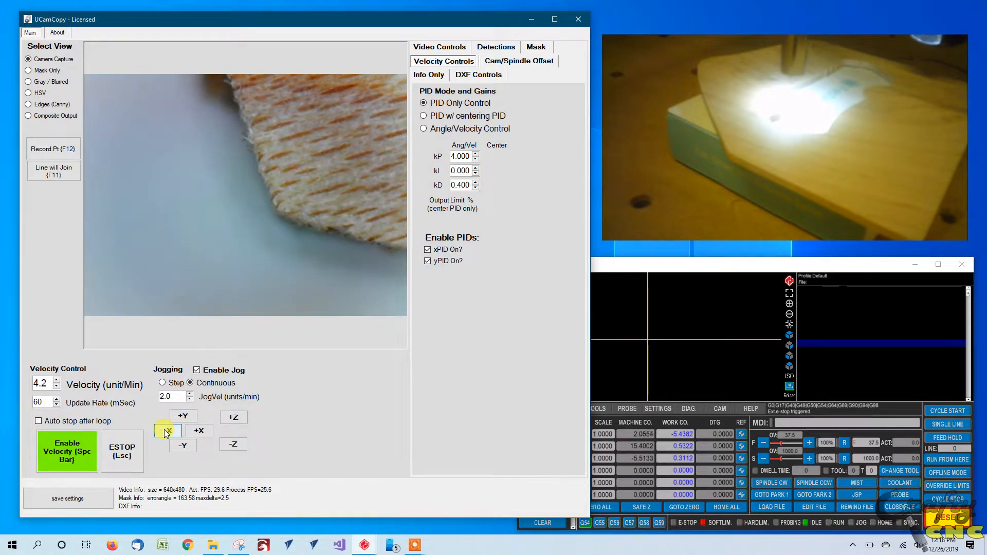
left_click(167, 431)
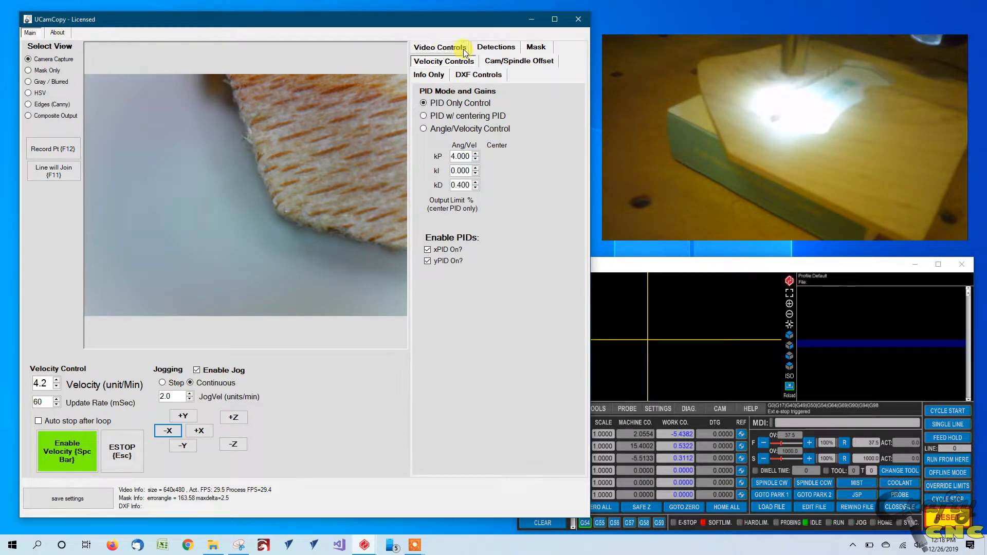
Switch the preview to Composite Output and show the edge detector settings (Canny 49/68)
left_click(440, 46)
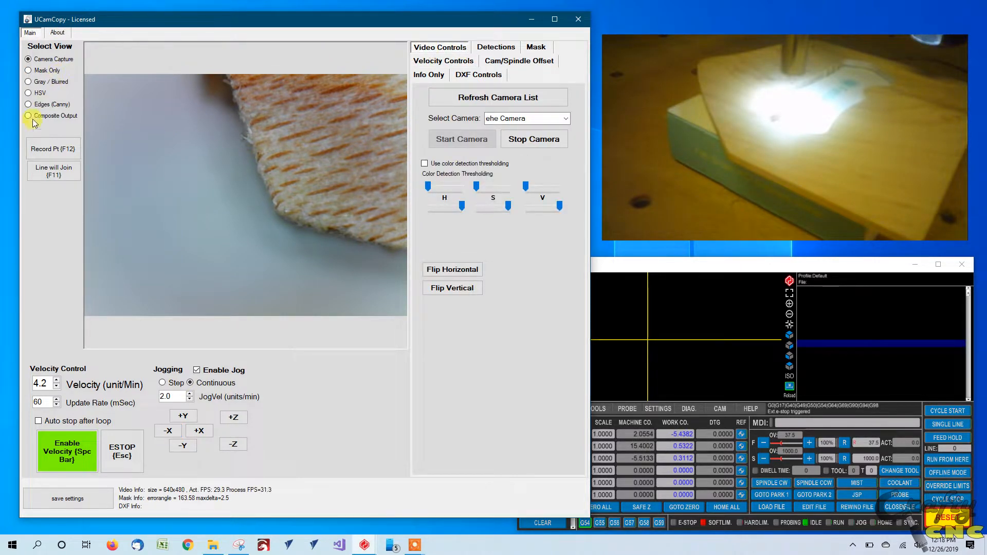
left_click(28, 116)
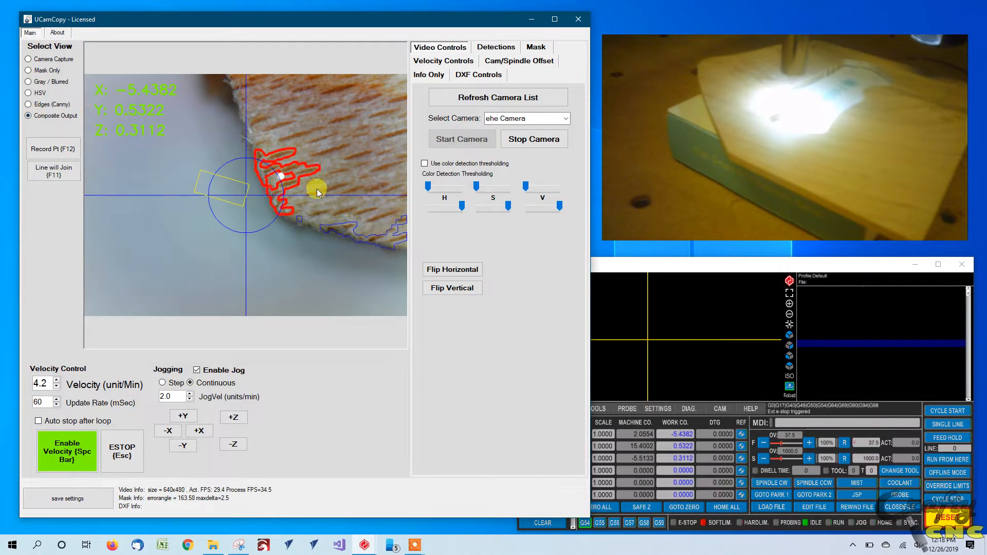
mouse_move(414, 177)
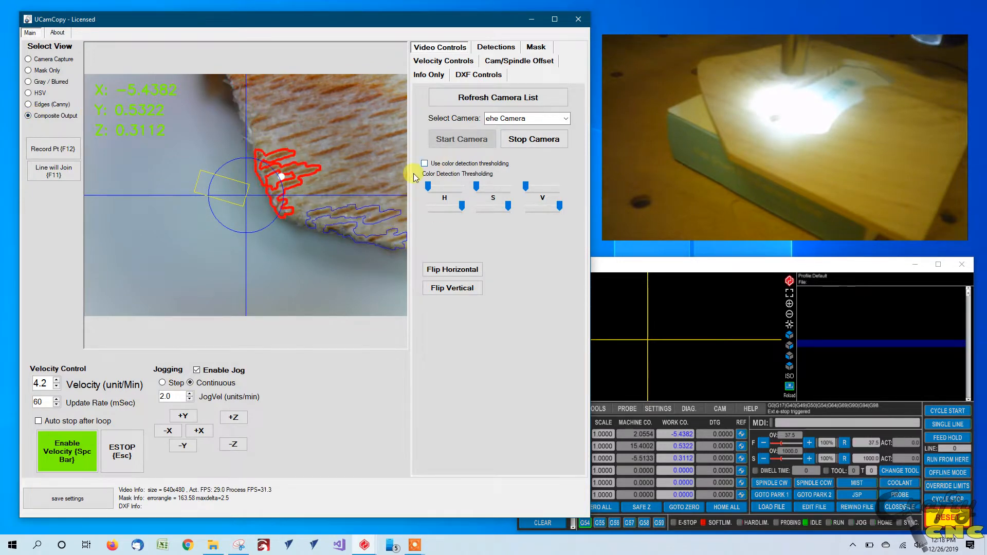
left_click(495, 47)
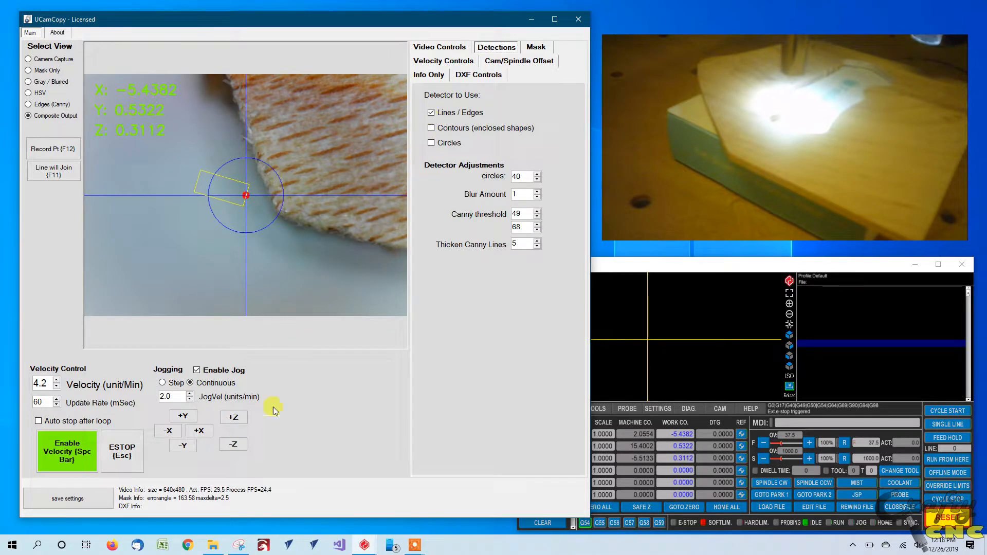
Jog along X until the detected edge segment sits in the target circle (X −5.4169)
left_click(198, 431)
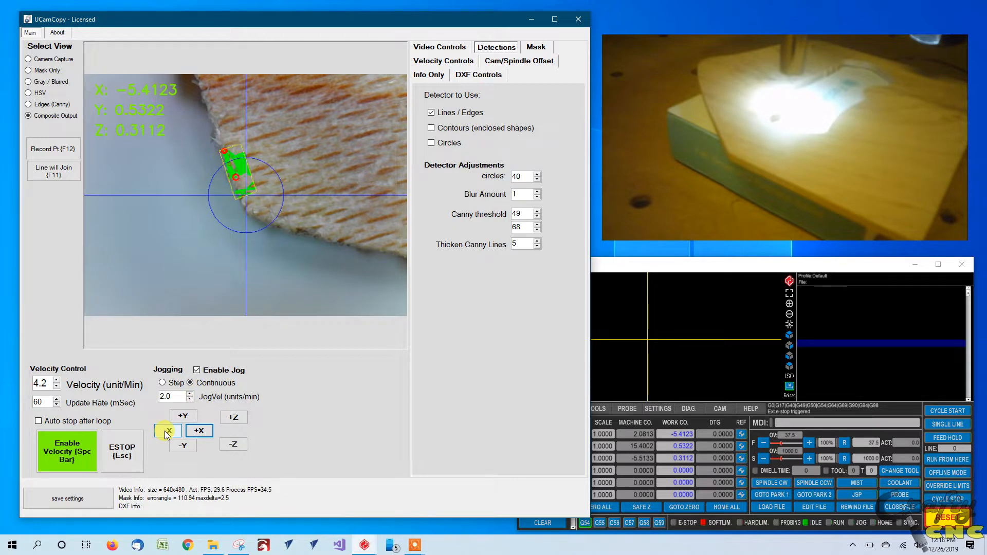
left_click(199, 430)
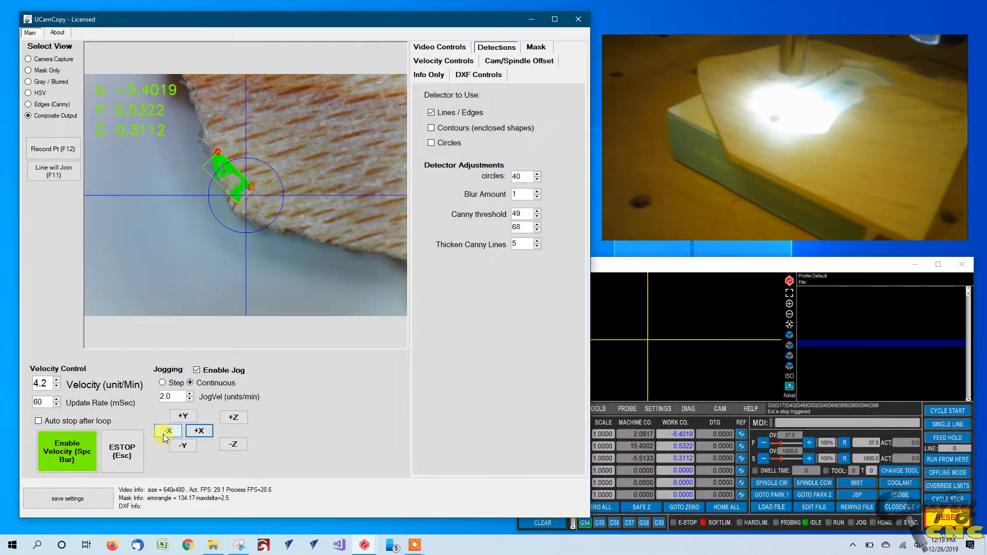
left_click(168, 431)
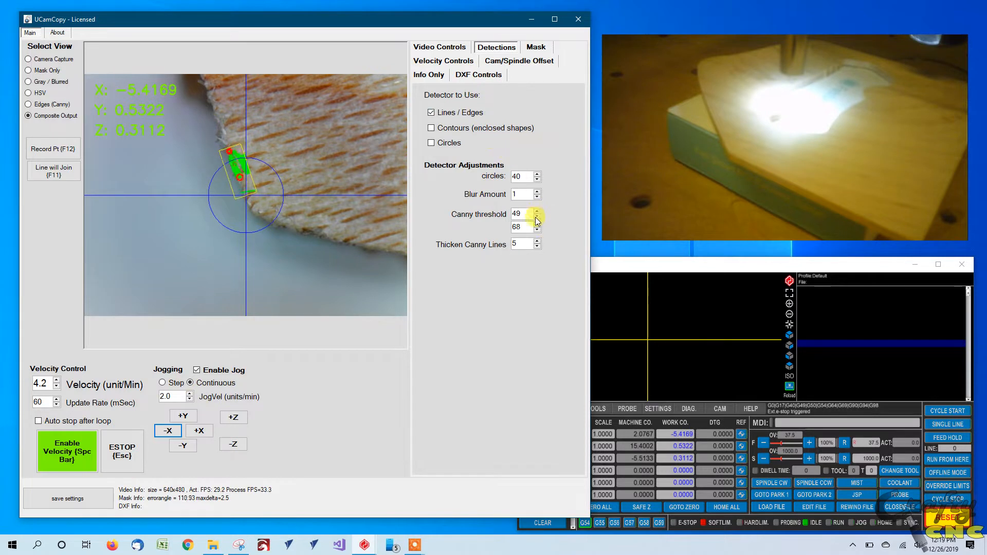
Lower the first Canny threshold to 38; try line thickening at 3 and 2, then restore 5
left_click(536, 217)
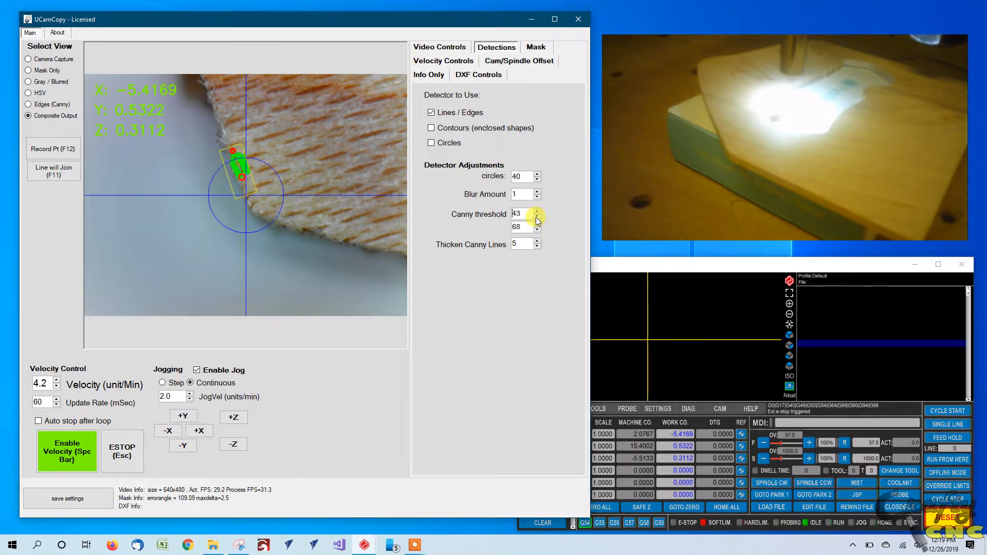
left_click(536, 217)
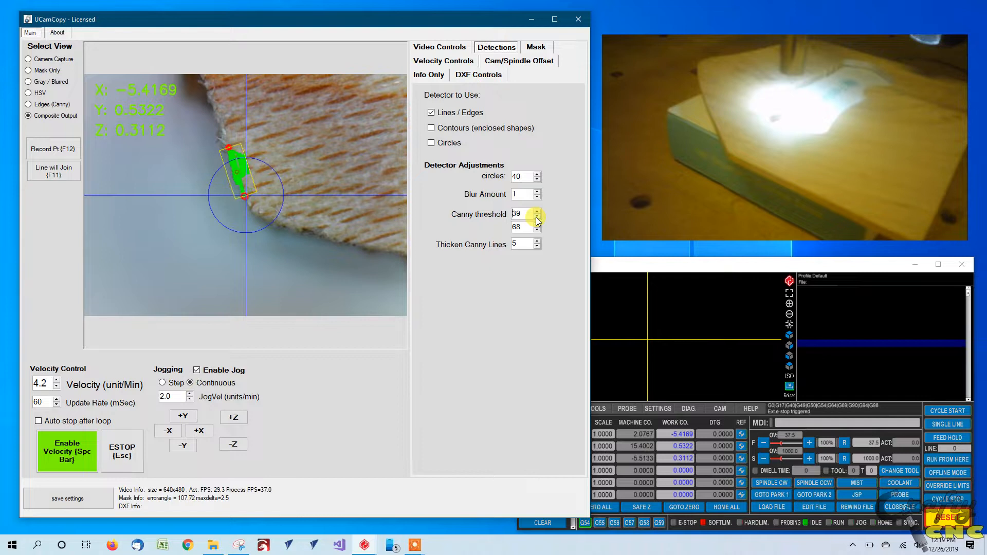
left_click(536, 217)
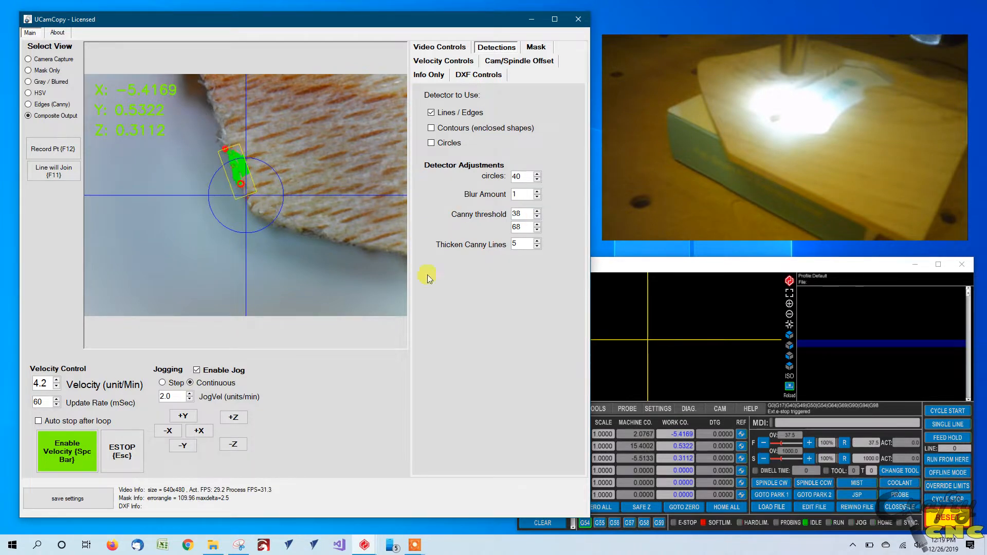
left_click(536, 247)
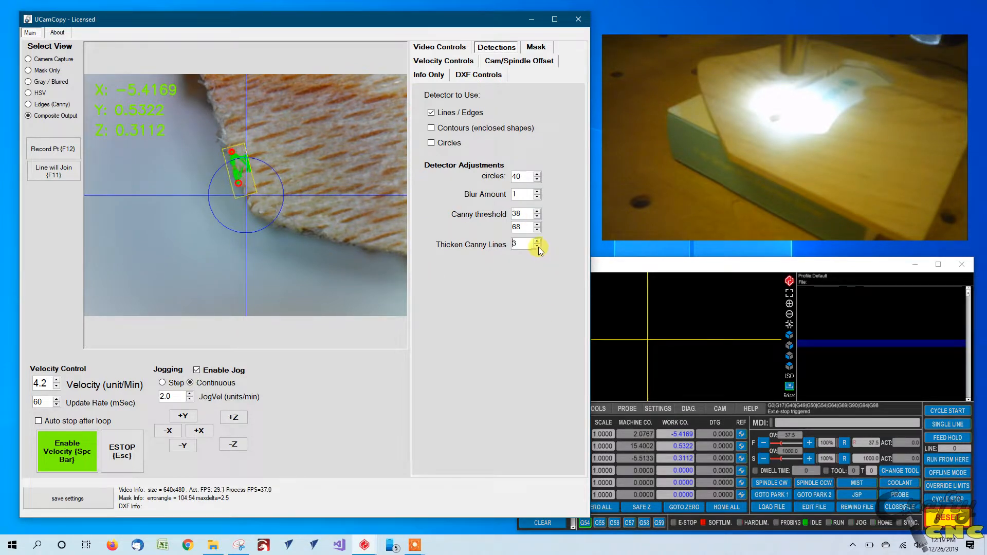
left_click(536, 246)
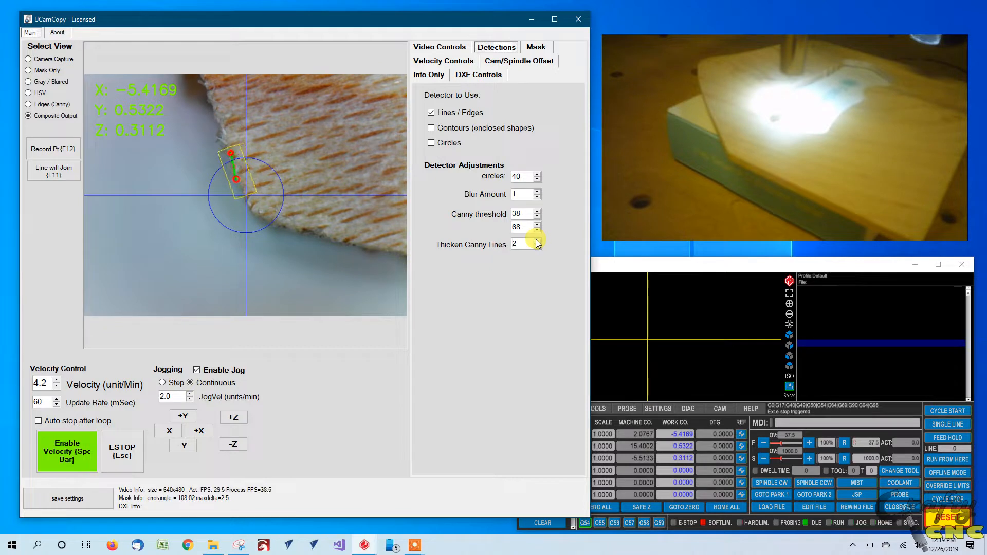
left_click(536, 241)
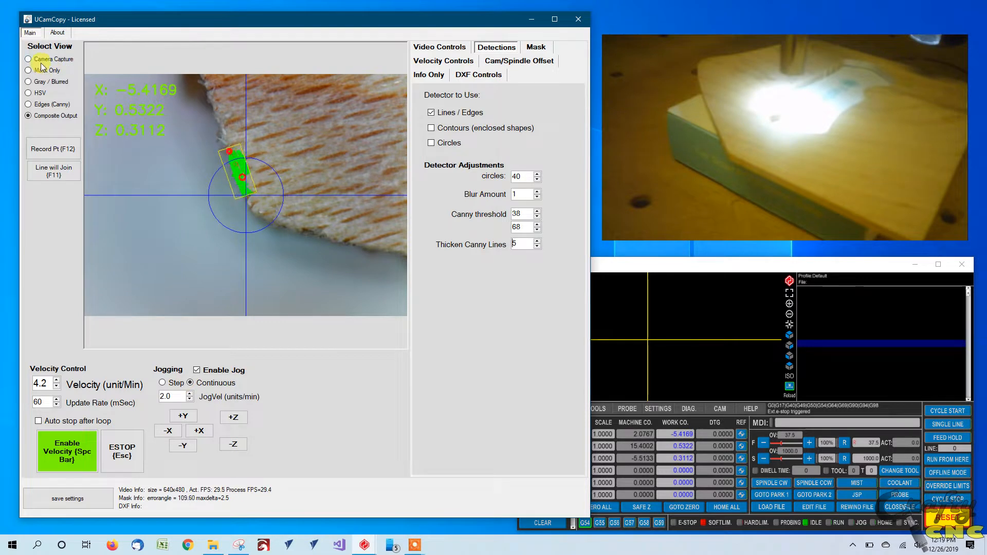
Cycle the preview through Camera Capture, Mask Only and Gray / Blurred views
left_click(28, 58)
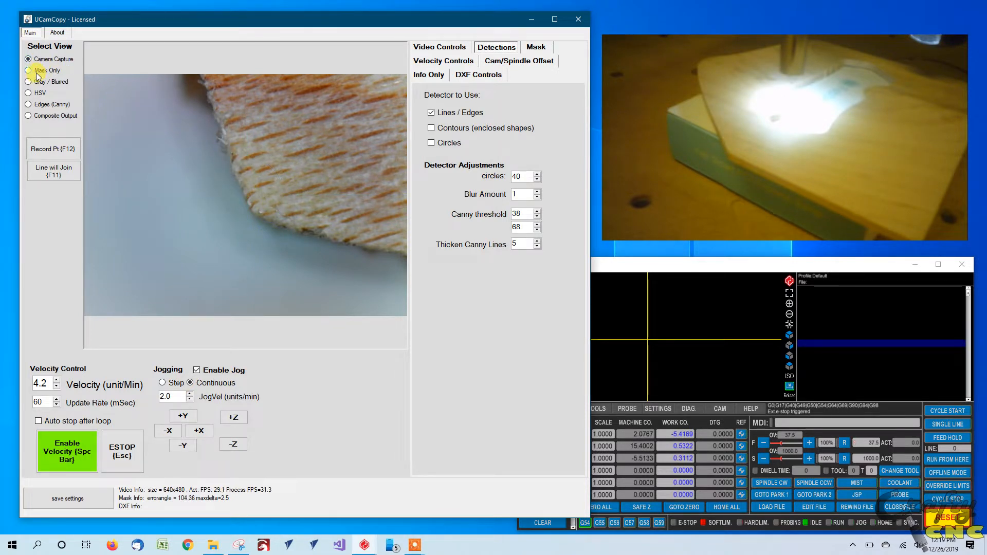
left_click(29, 70)
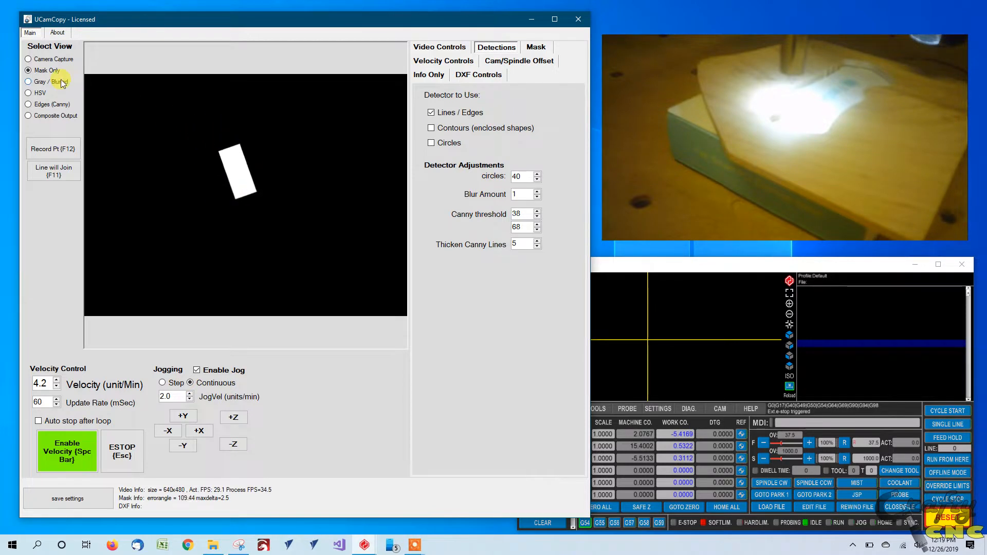
left_click(29, 81)
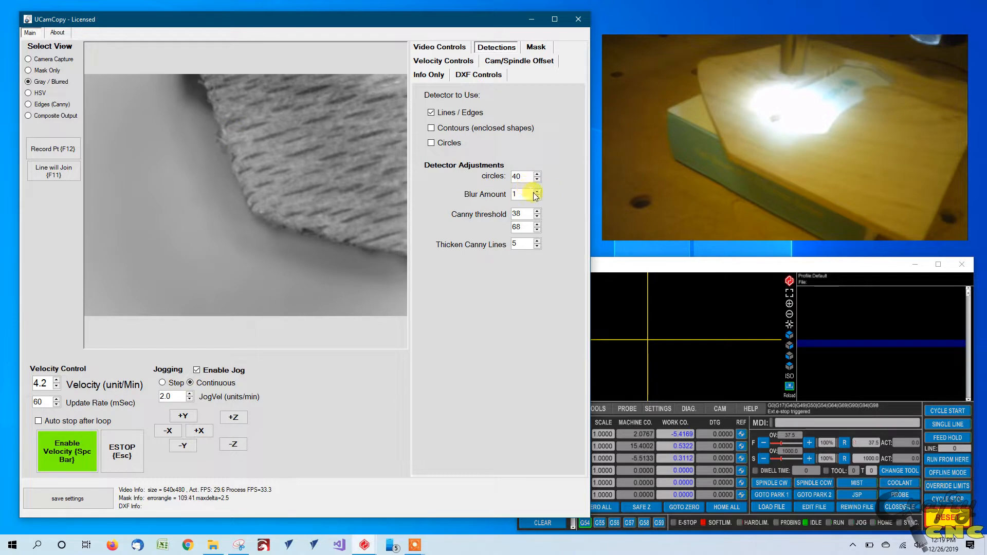
Try blur amounts 9, 11, 4 and 0, then settle the blur at 1
left_click(536, 190)
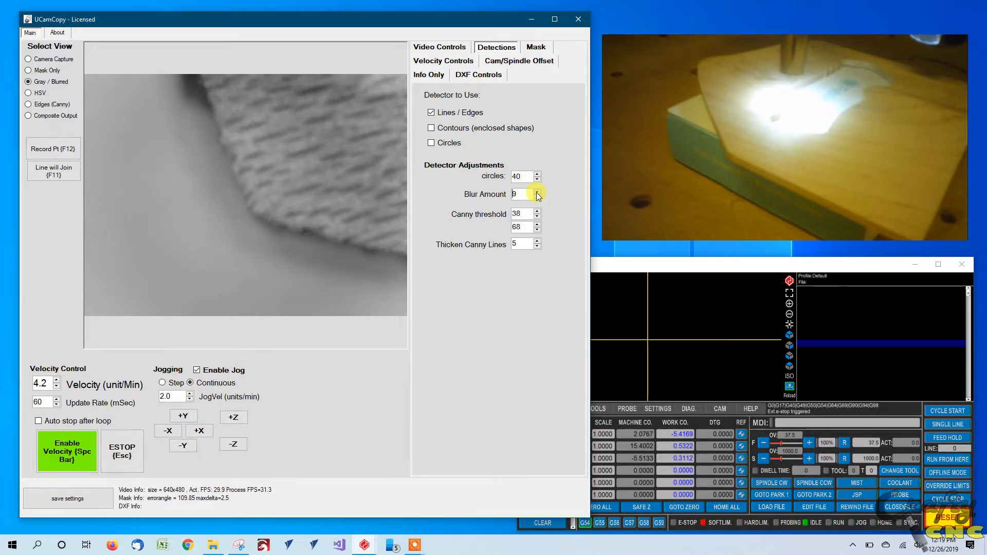
left_click(536, 191)
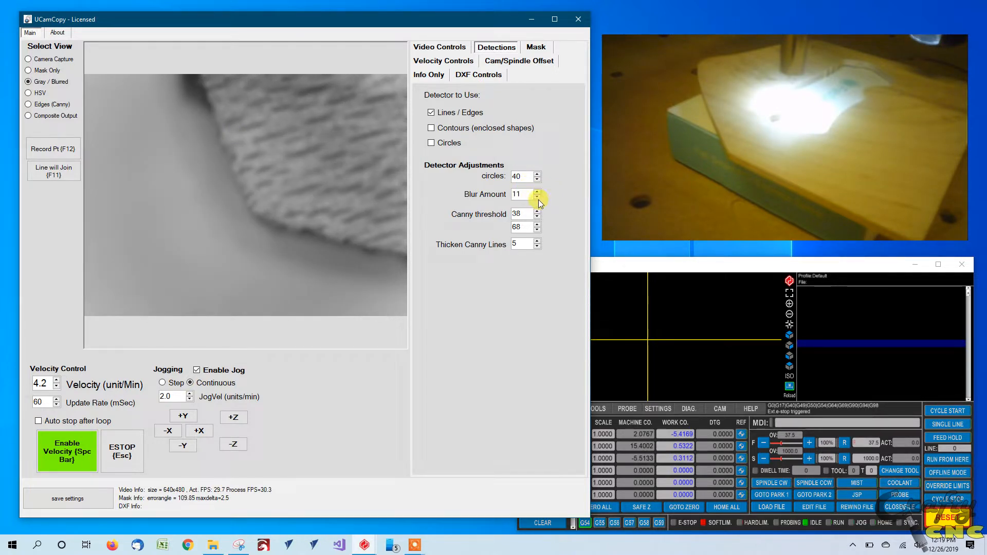
left_click(536, 197)
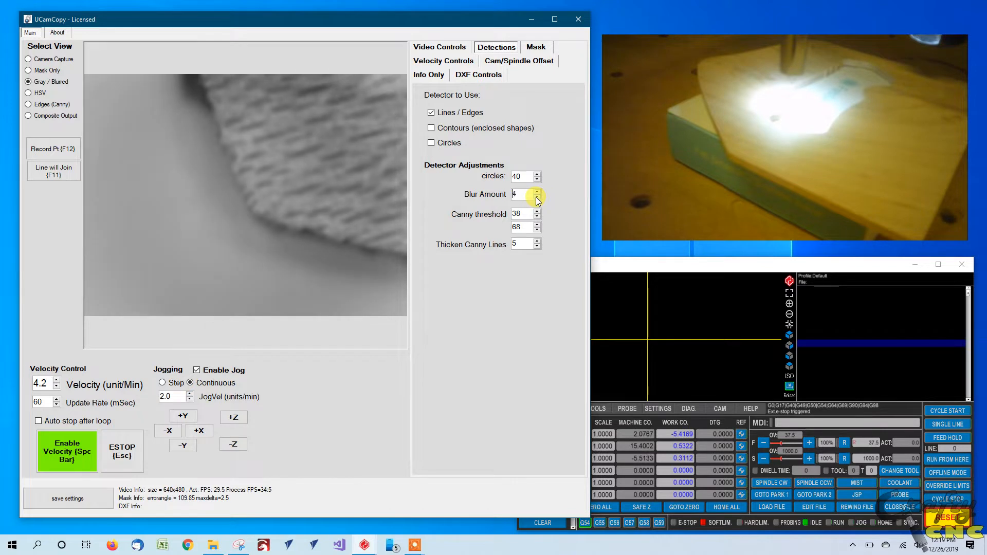
left_click(536, 198)
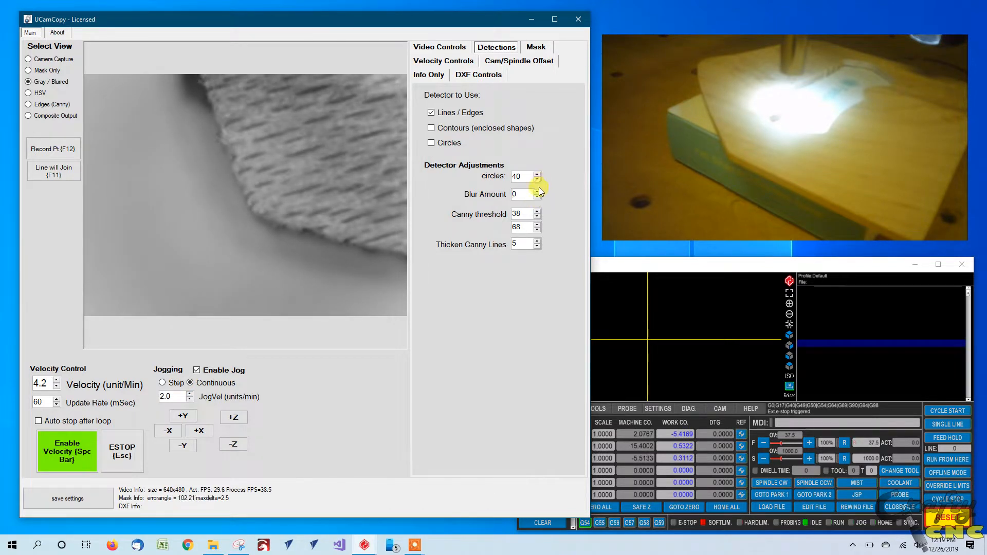
left_click(536, 190)
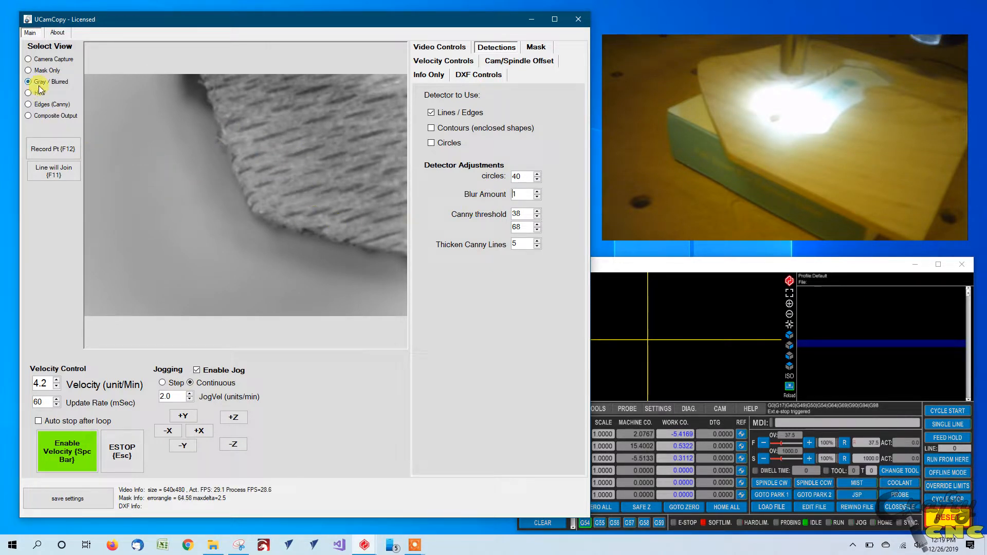
Preview the Edges (Canny) image, then return to Composite Output
left_click(28, 104)
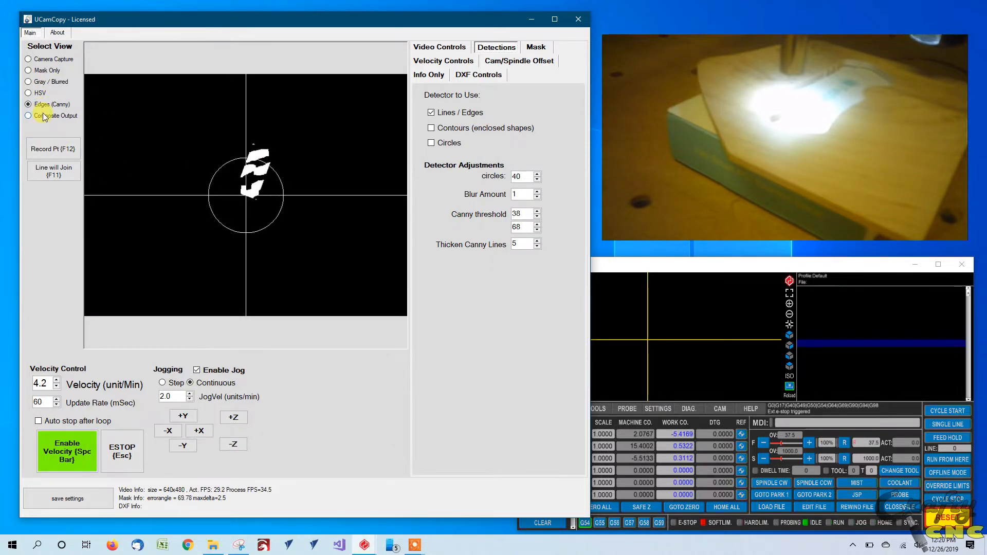
left_click(29, 115)
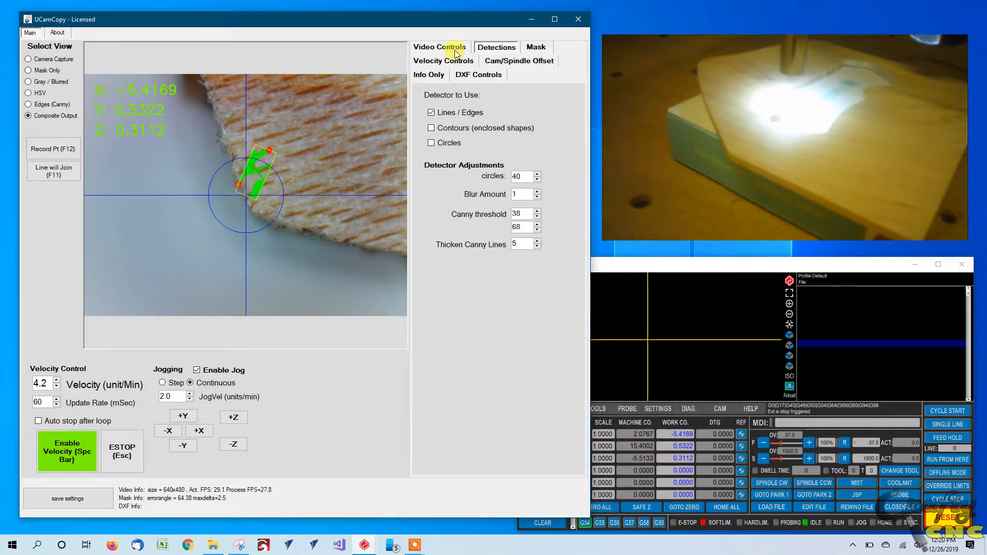
Enable color detection thresholding on Video Controls and preview the HSV image
left_click(438, 47)
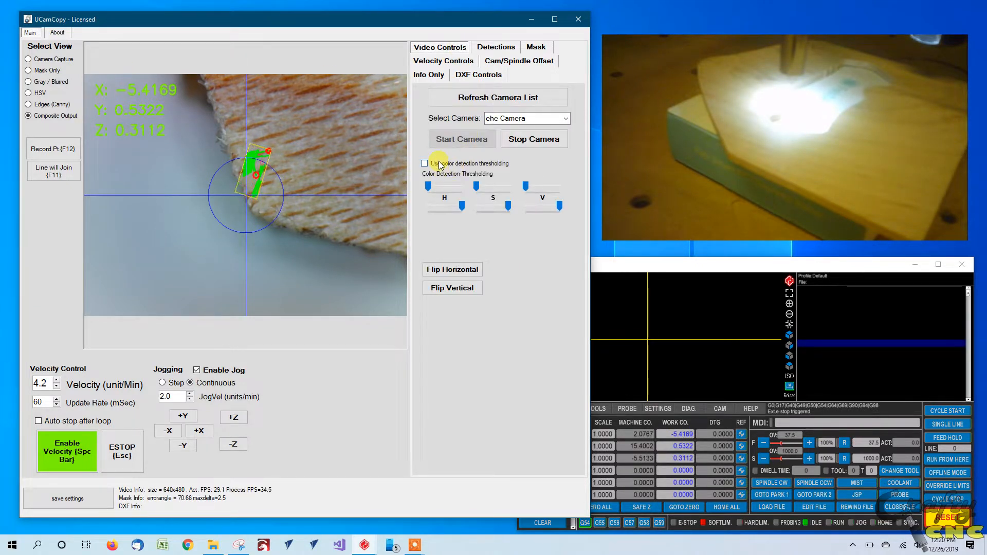
left_click(424, 163)
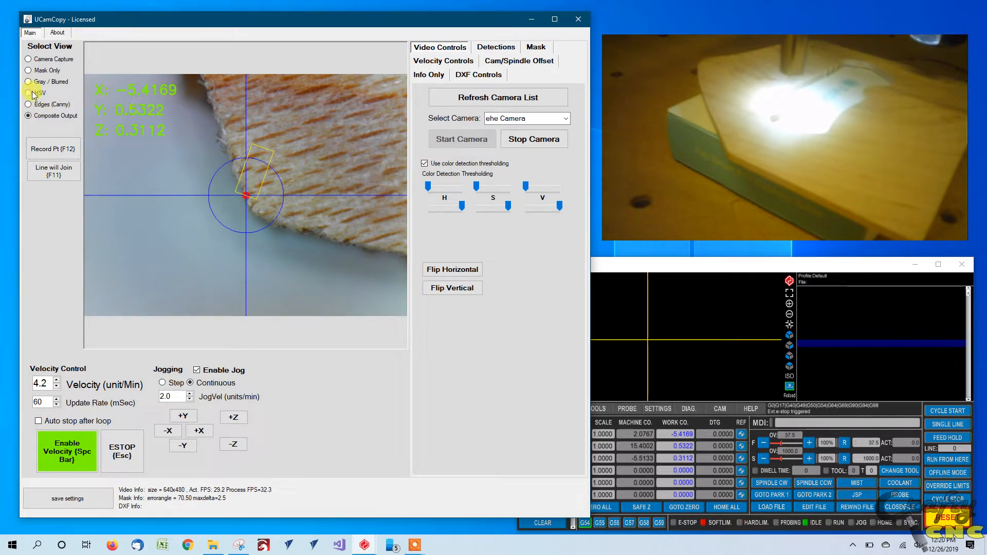
left_click(28, 92)
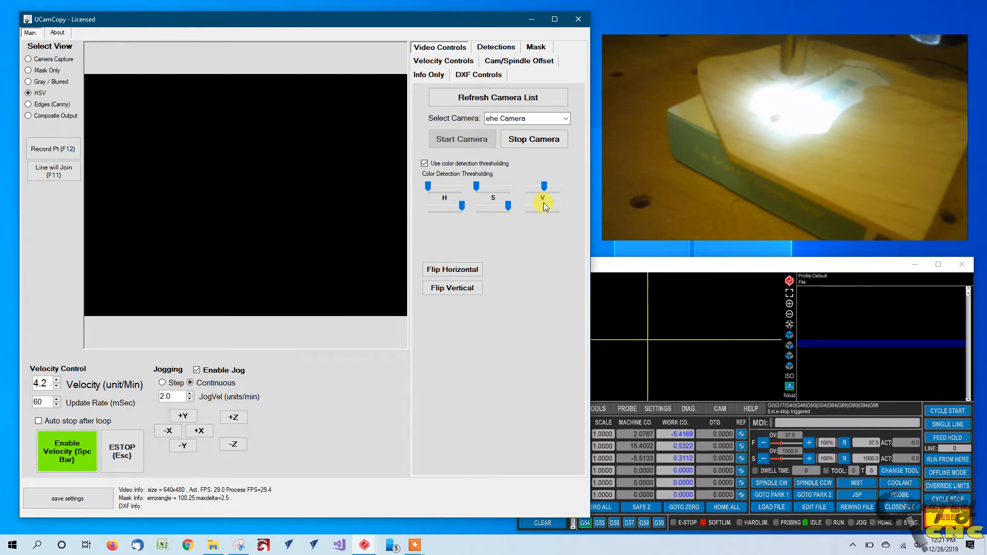
Adjust the H, S and V threshold sliders until the wood appears solid white on black
left_click_drag(542, 207, 543, 186)
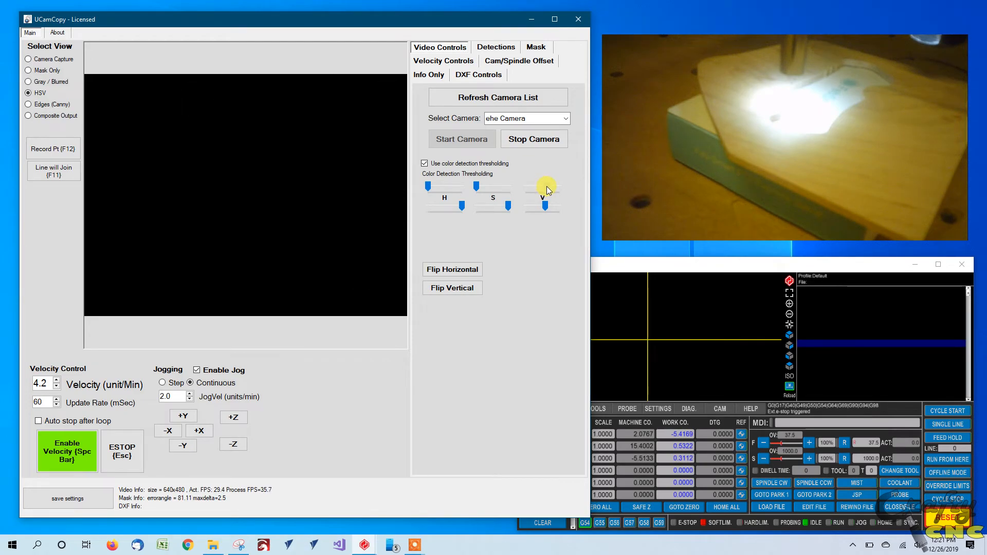
left_click_drag(543, 185, 543, 192)
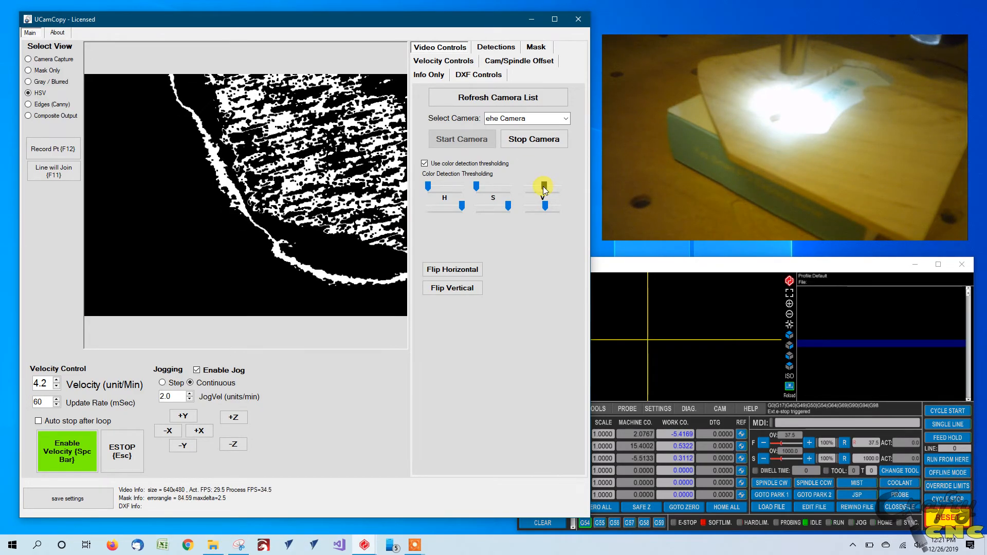
left_click_drag(543, 186, 543, 186)
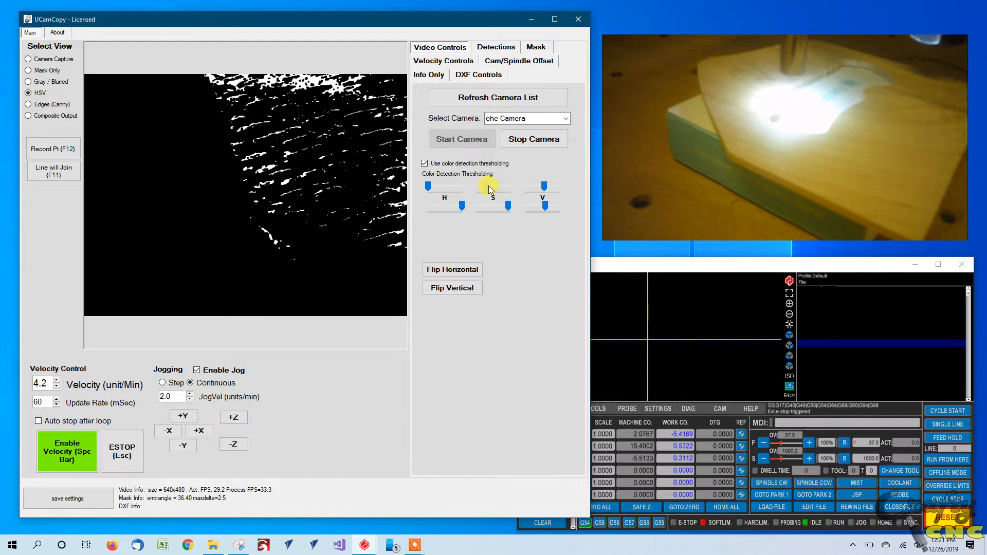
left_click_drag(493, 185, 493, 206)
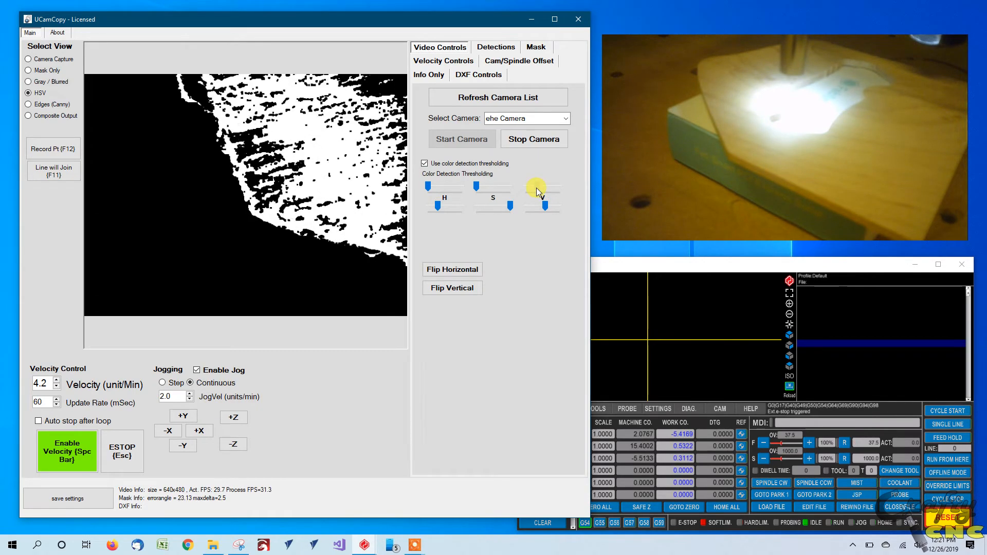
left_click_drag(542, 207, 542, 185)
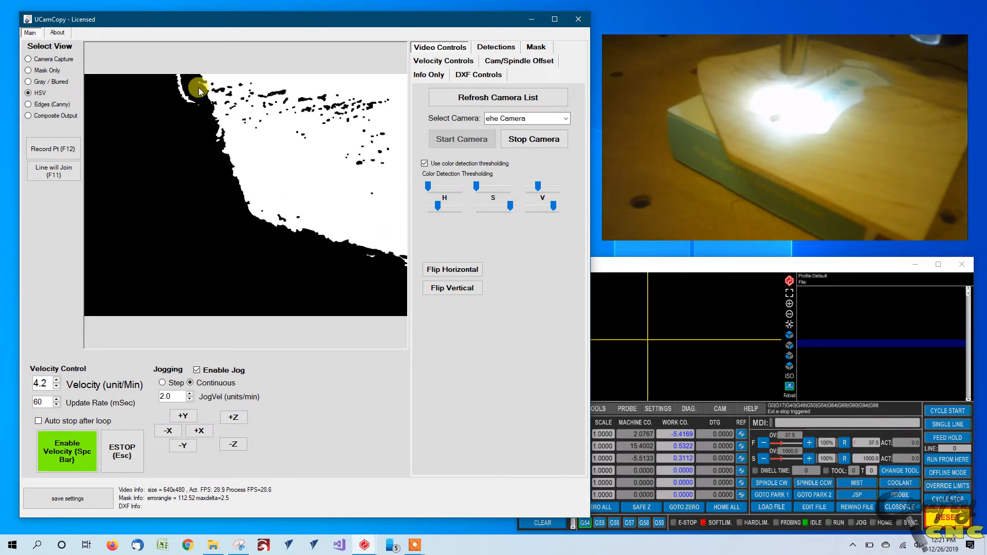
mouse_move(214, 177)
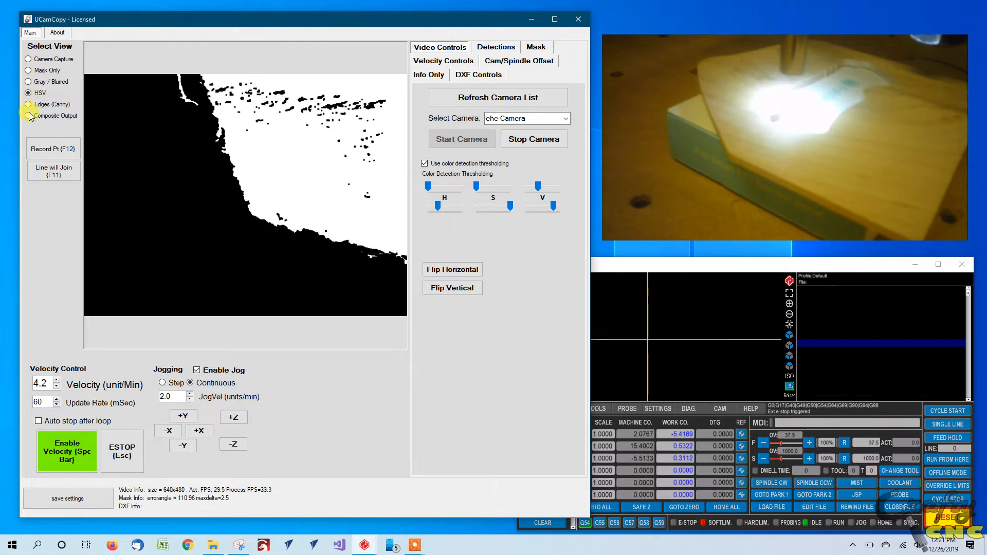
Switch the preview back to Composite Output with the green edge segment overlaid
left_click(29, 115)
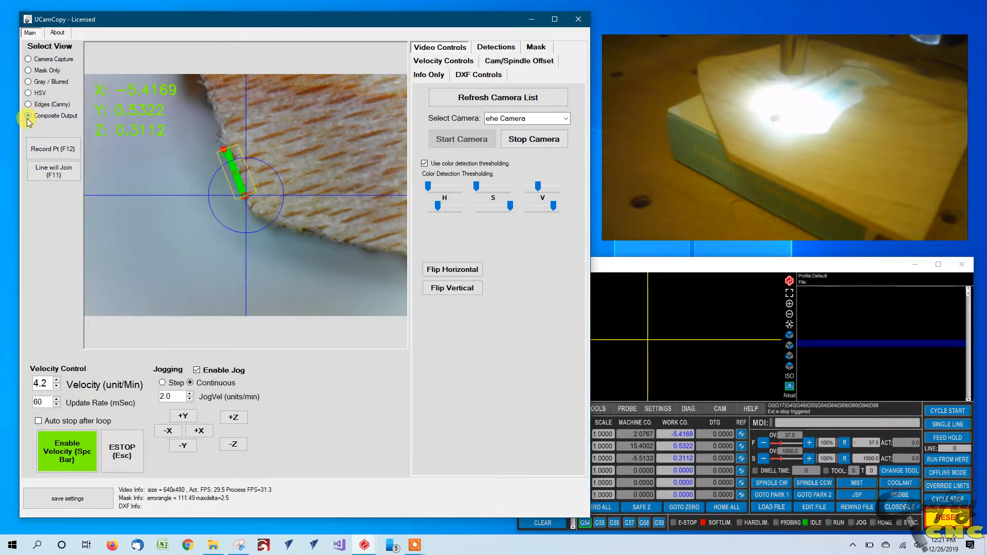
left_click(28, 116)
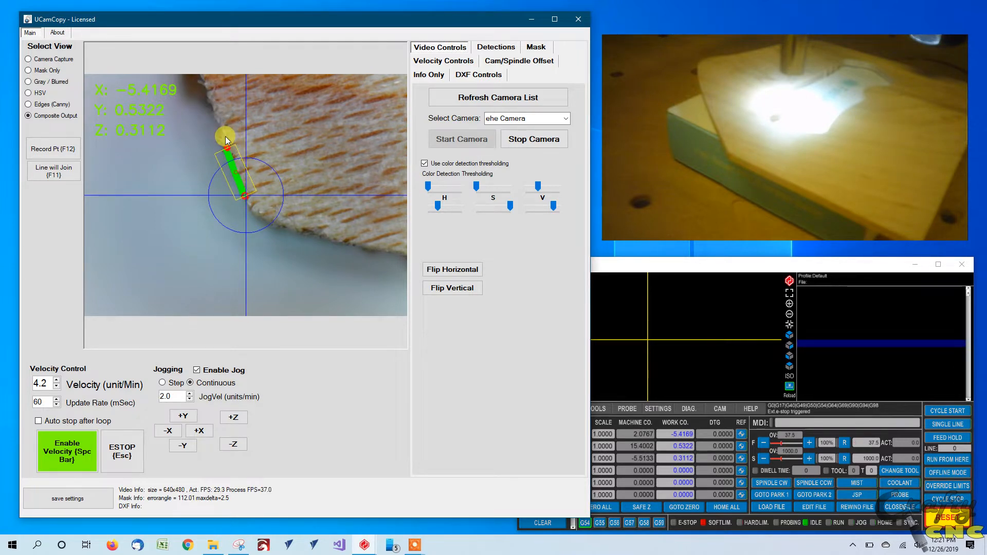
mouse_move(225, 208)
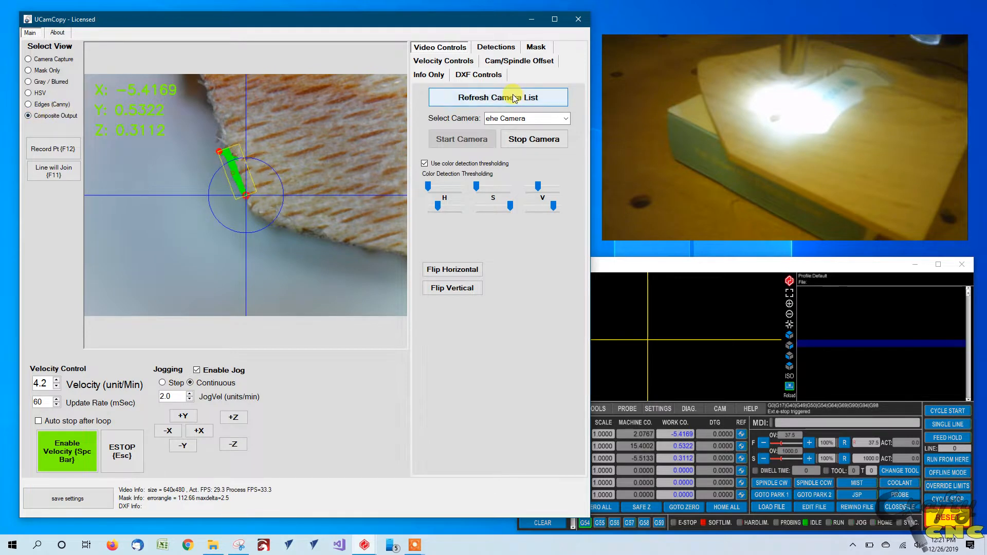
In the Mask tab, enter 14.5 as max angle delta, then step it down to 5.5
left_click(535, 47)
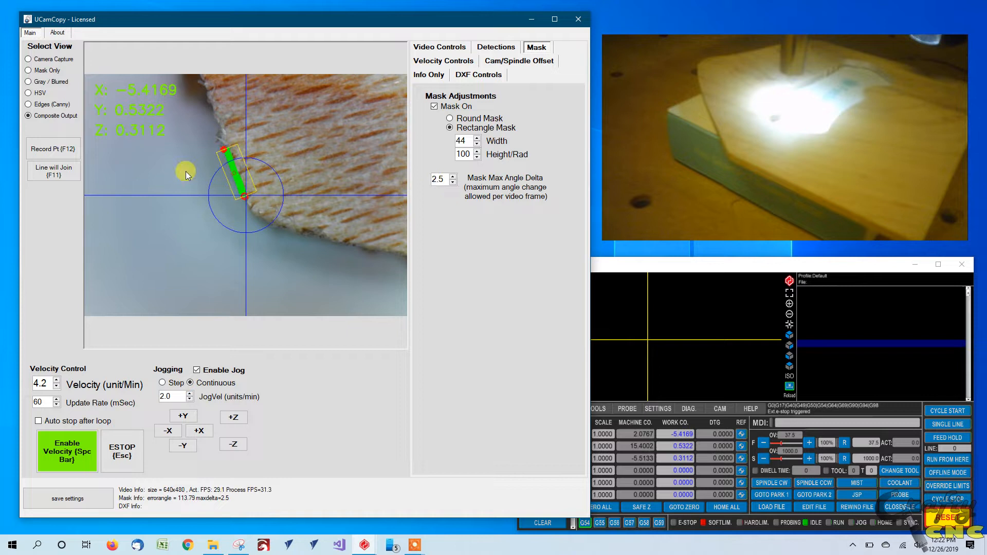
left_click(452, 183)
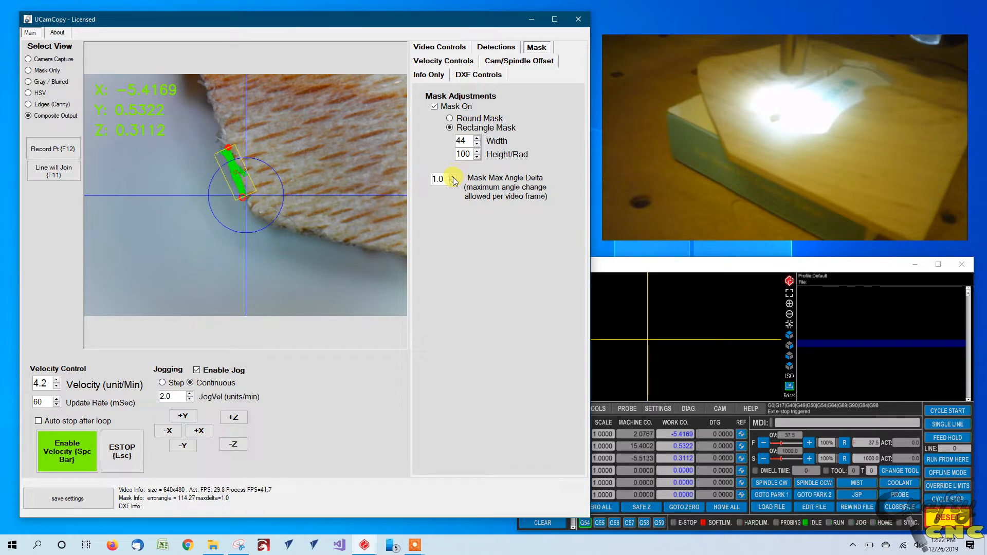
type("14.5")
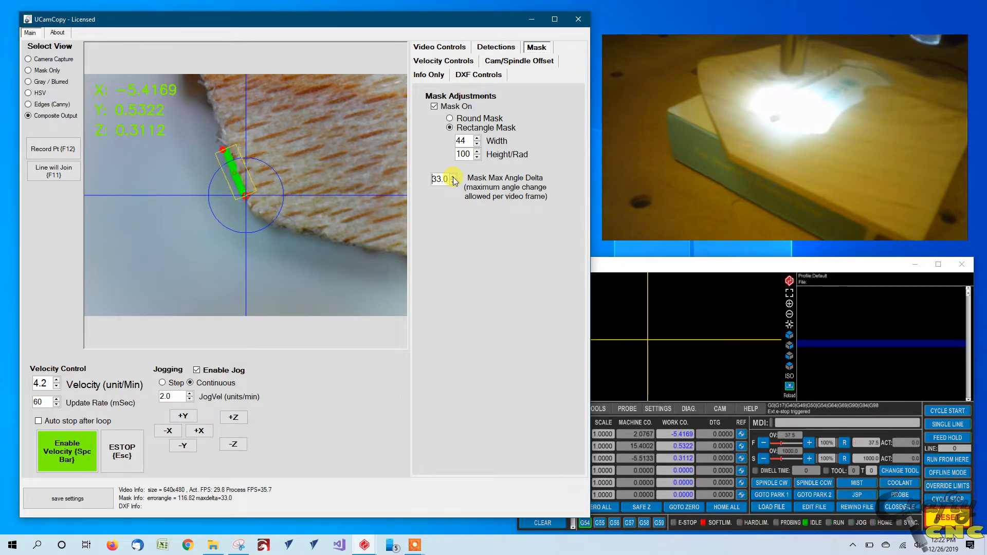
left_click(451, 182)
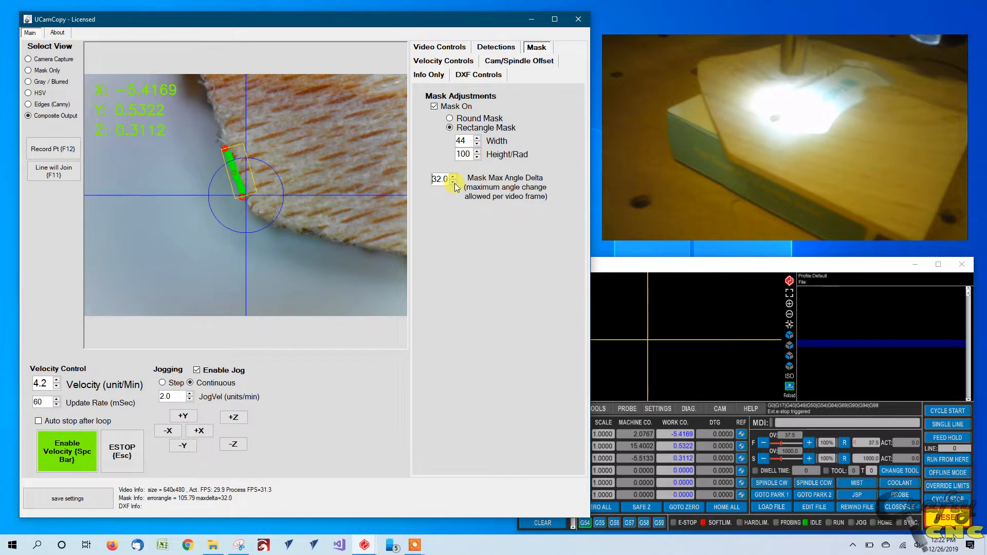
left_click(452, 182)
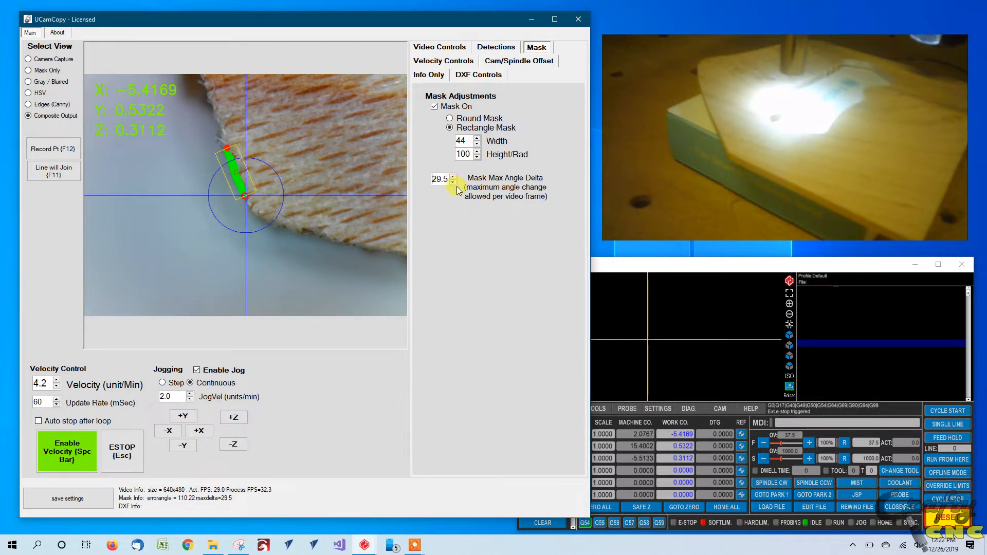
left_click(452, 182)
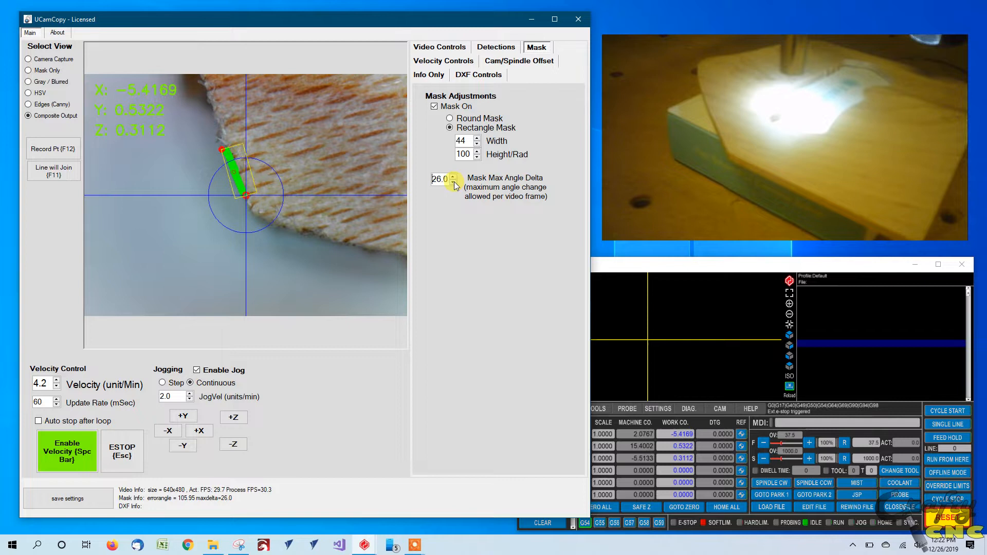
left_click(459, 182)
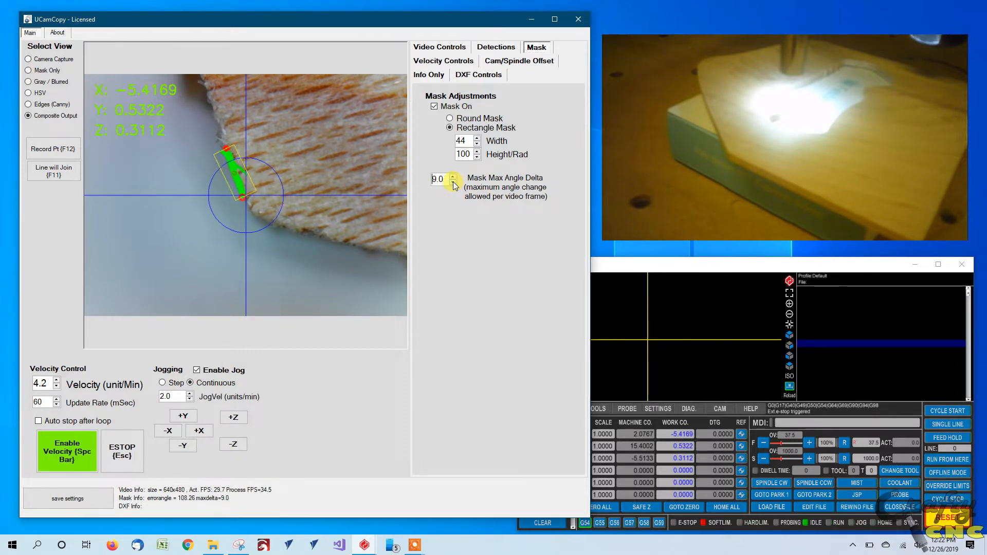
left_click(452, 183)
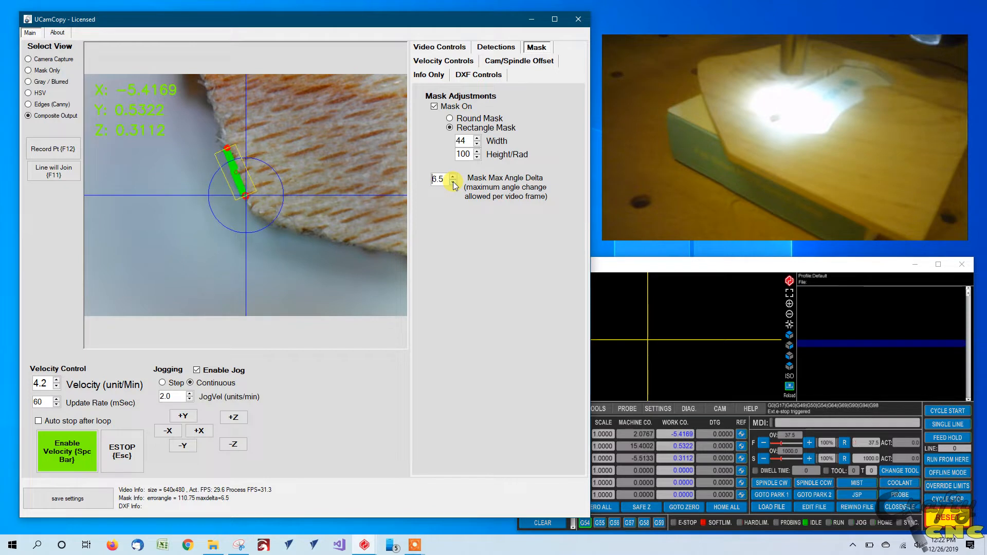
left_click(452, 183)
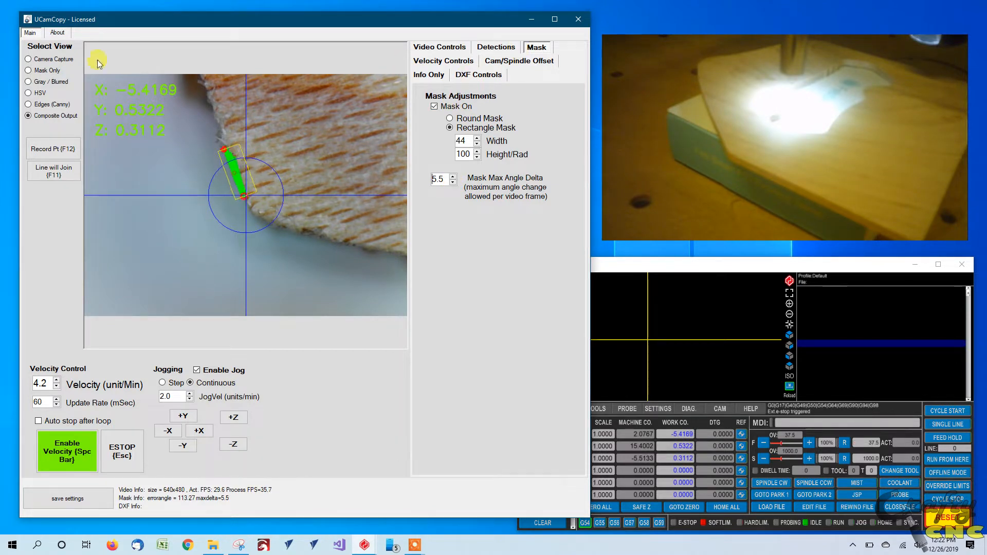
mouse_move(213, 107)
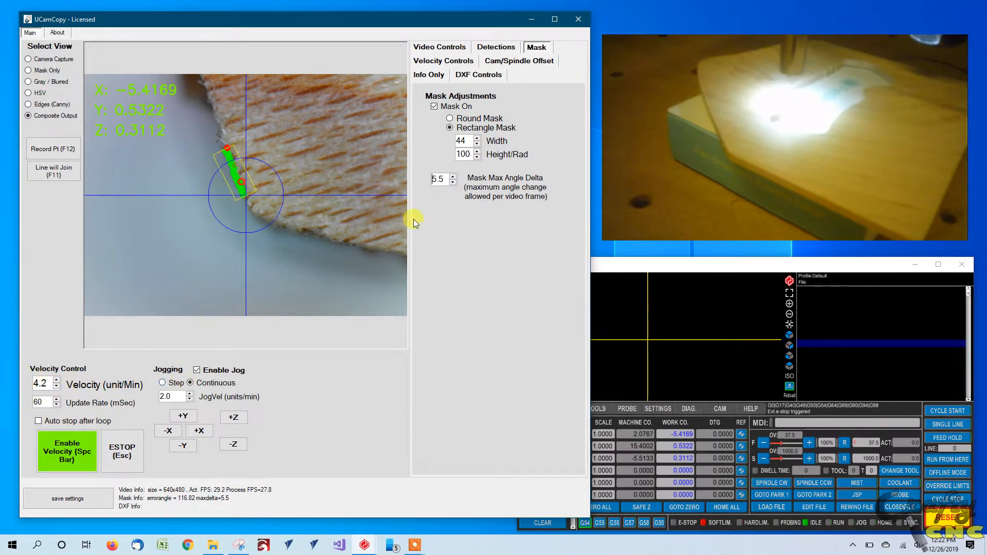
Enable Record DXF and lower the sample distance to 0.050
left_click(443, 60)
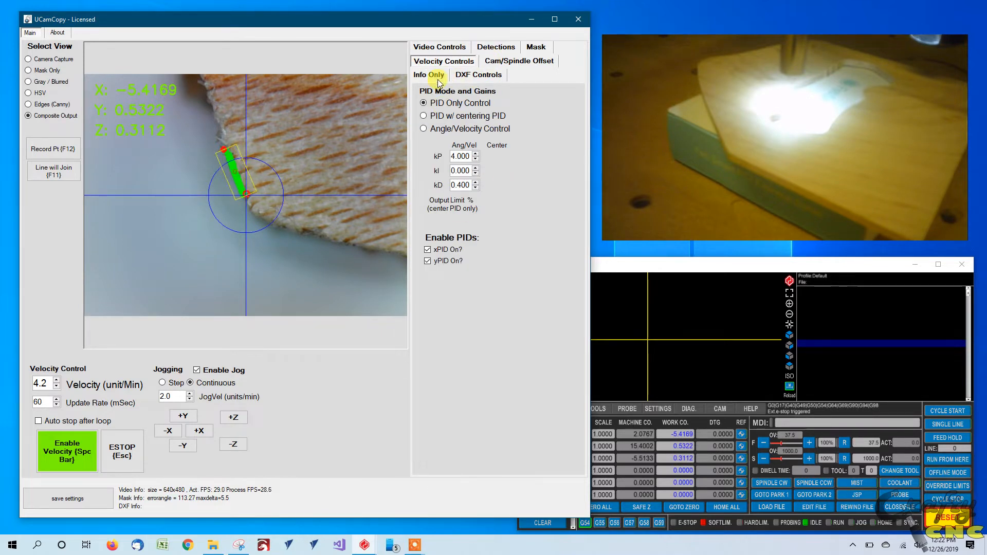
left_click(477, 74)
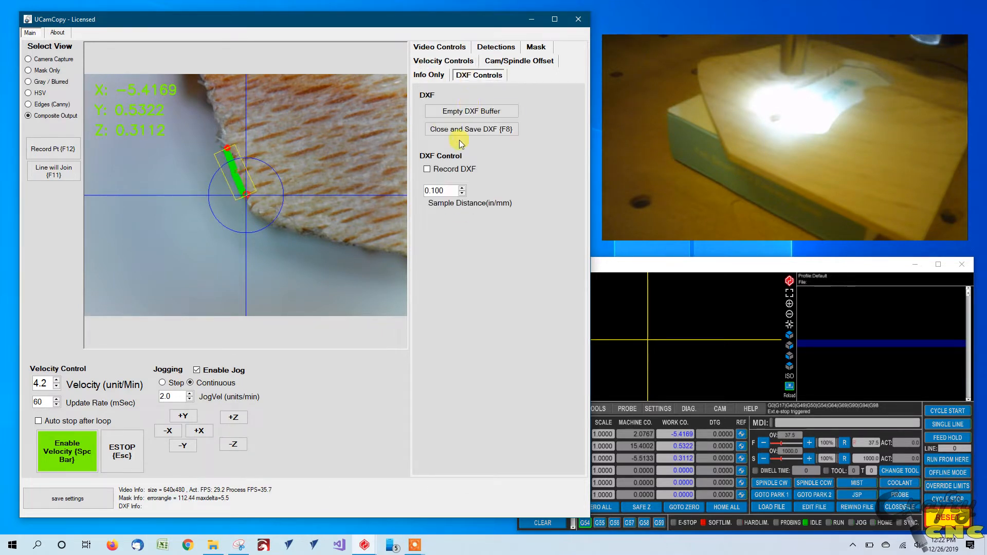
left_click(426, 168)
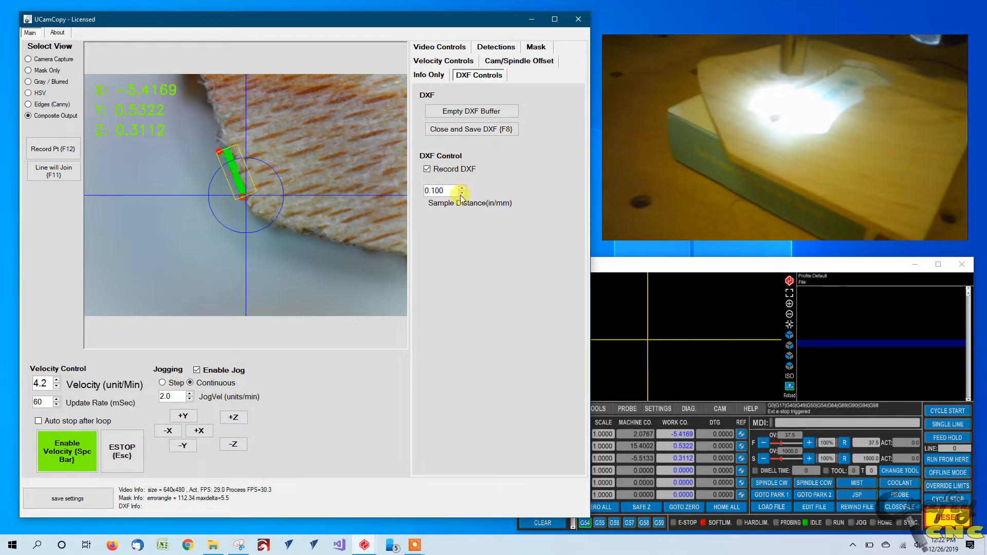
left_click(462, 193)
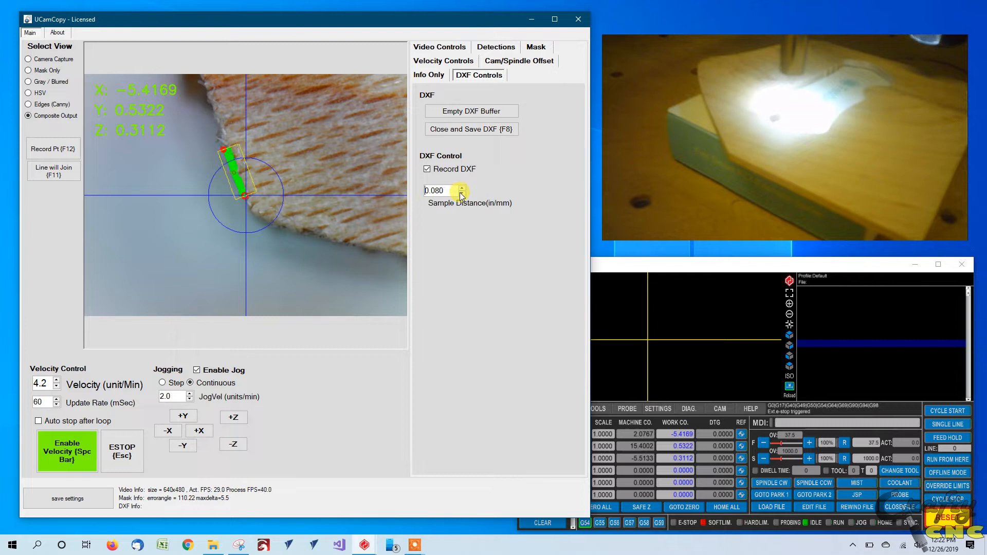
left_click(460, 193)
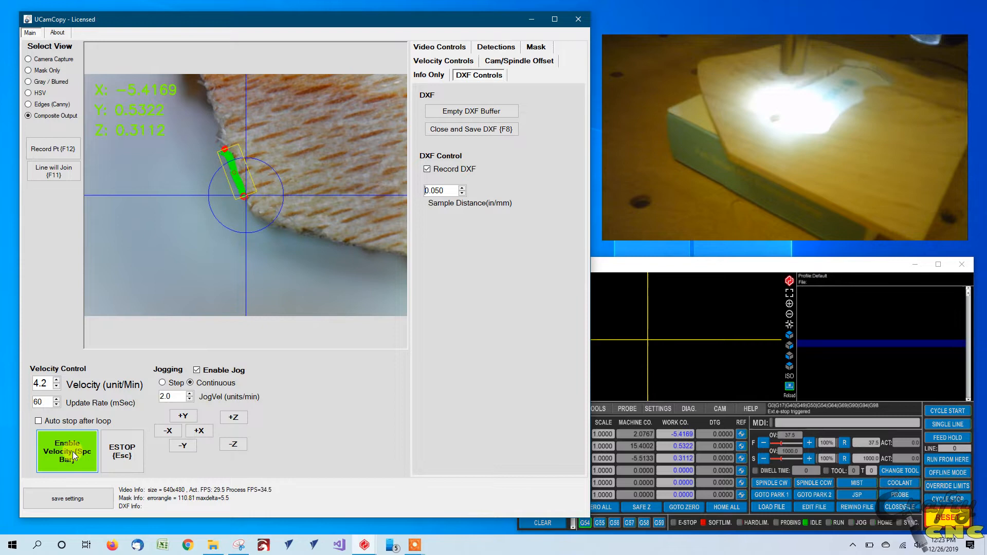
Briefly run edge following, then jog +X and -X to re-acquire the edge
left_click(67, 450)
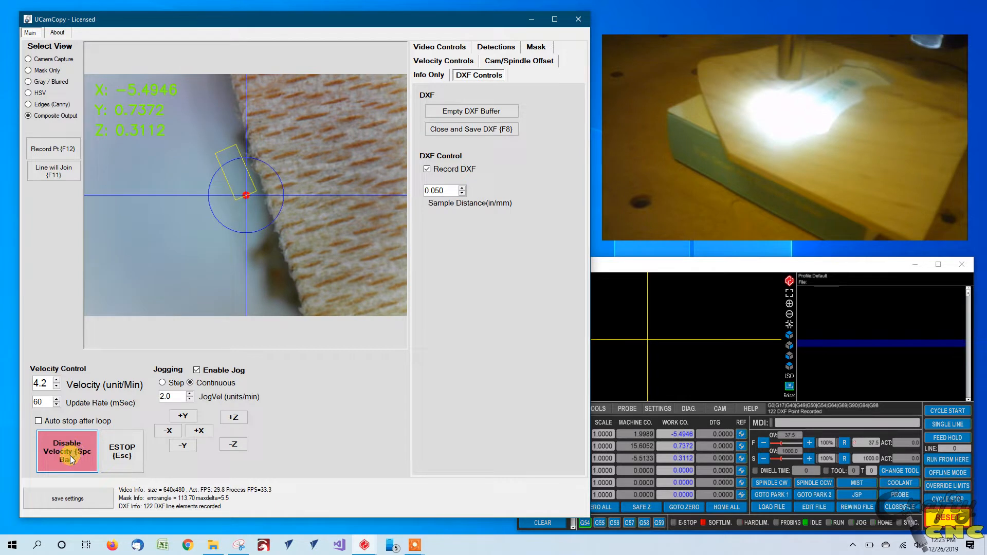
left_click(66, 451)
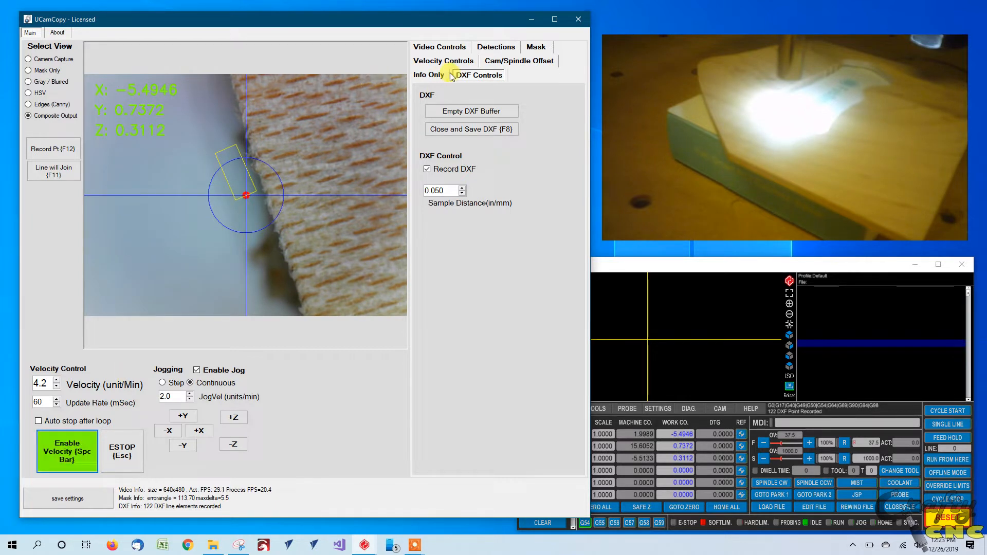
left_click(199, 430)
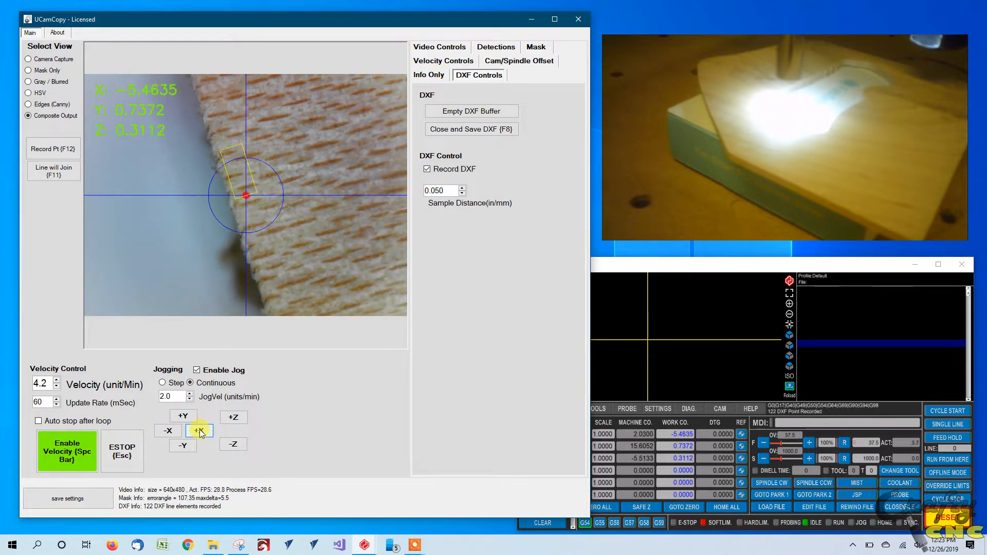
left_click(167, 431)
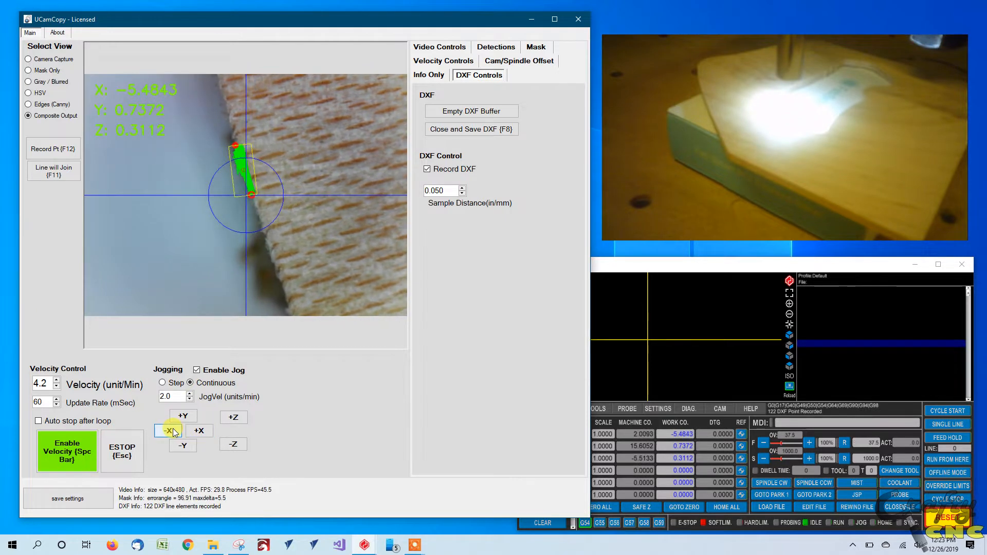
left_click(443, 61)
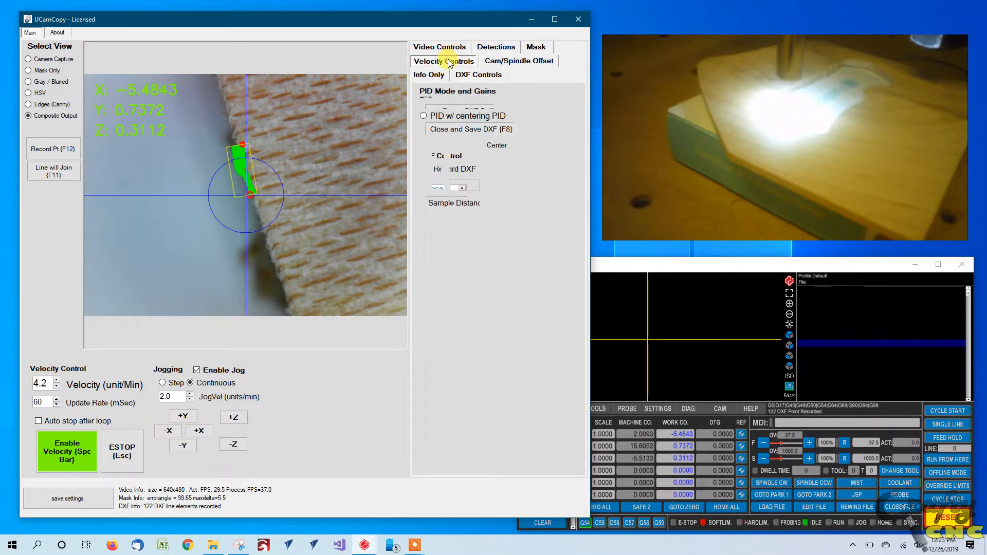
Review the kP 2 and kD 0.4 gains, then enable velocity tracking
left_click(443, 60)
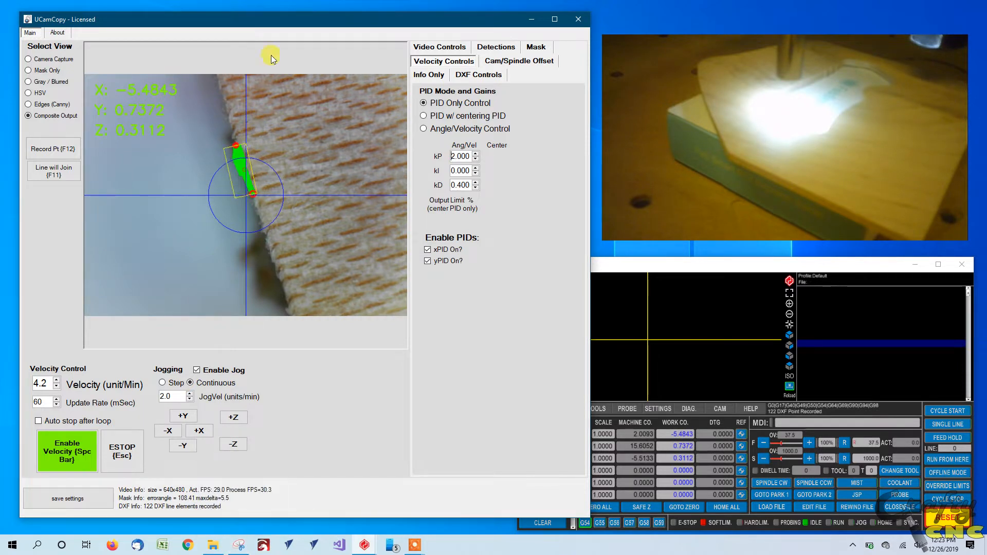
mouse_move(420, 177)
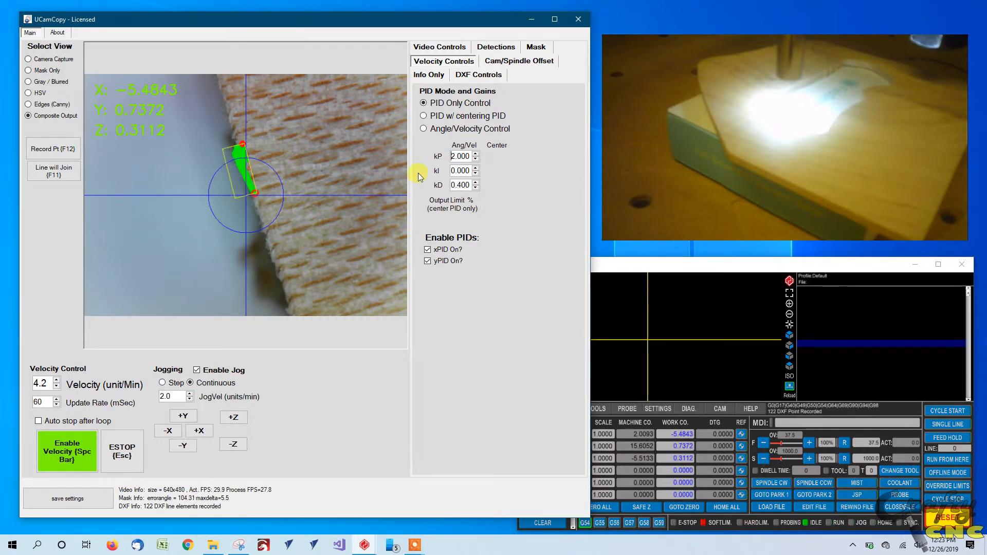
mouse_move(443, 177)
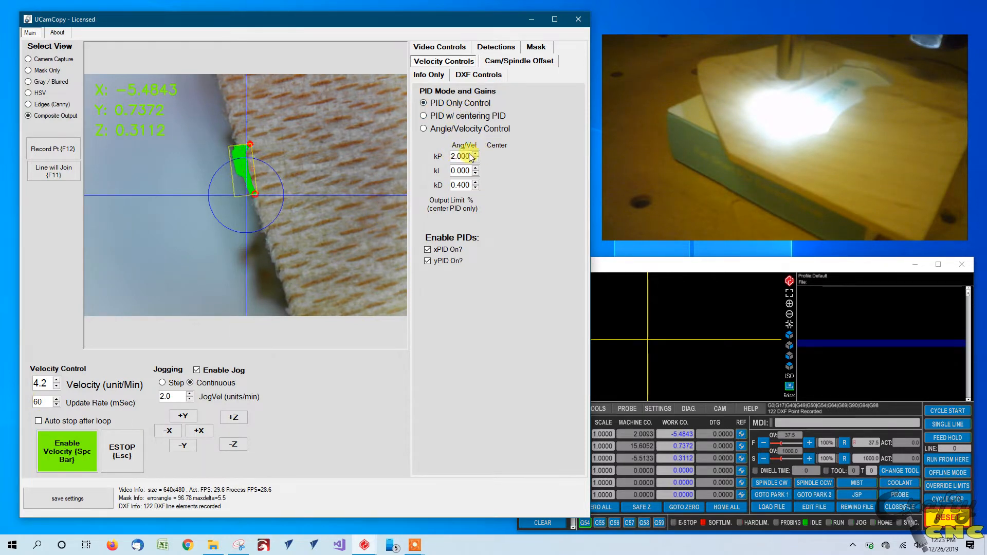
left_click(66, 451)
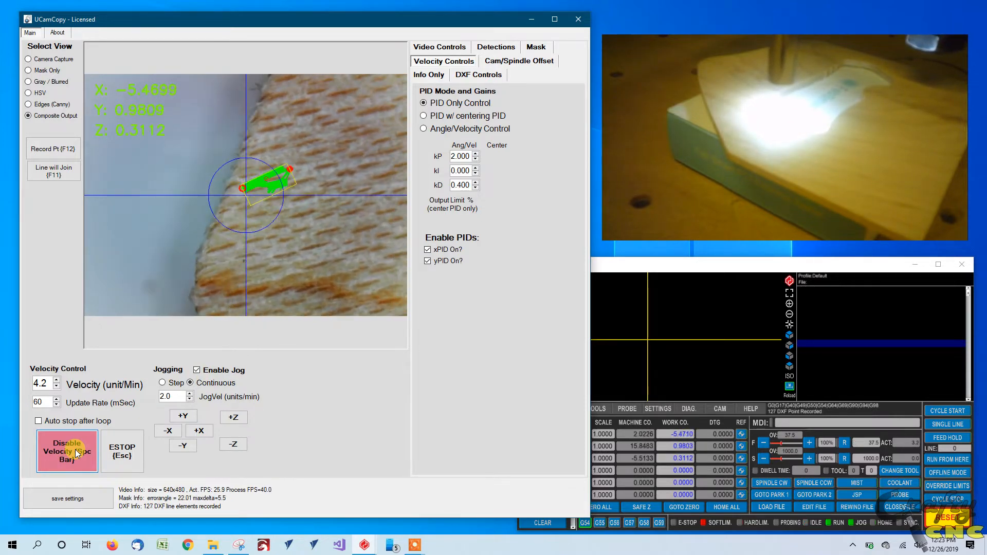
Disable velocity tracking and jog -X, then +X back onto the edge
left_click(67, 452)
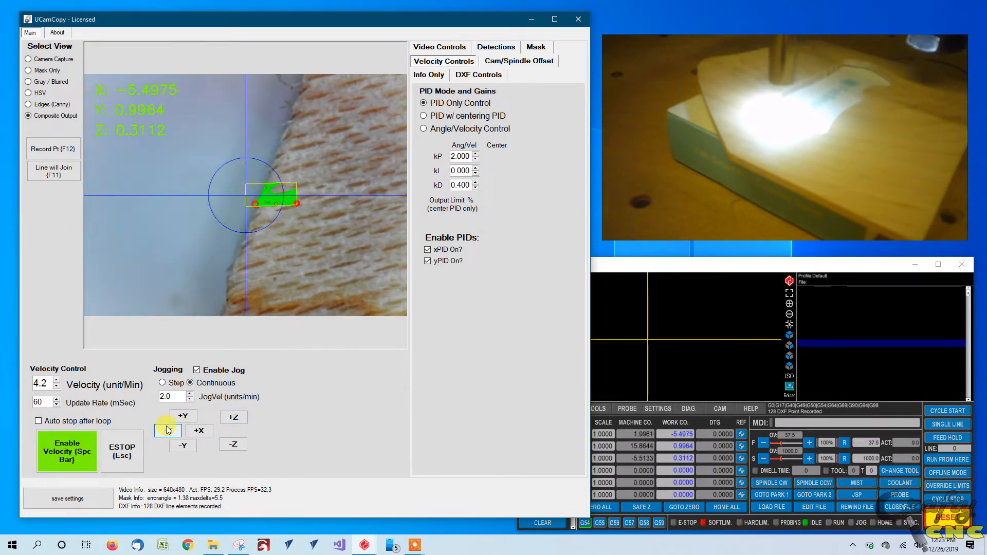
left_click(168, 431)
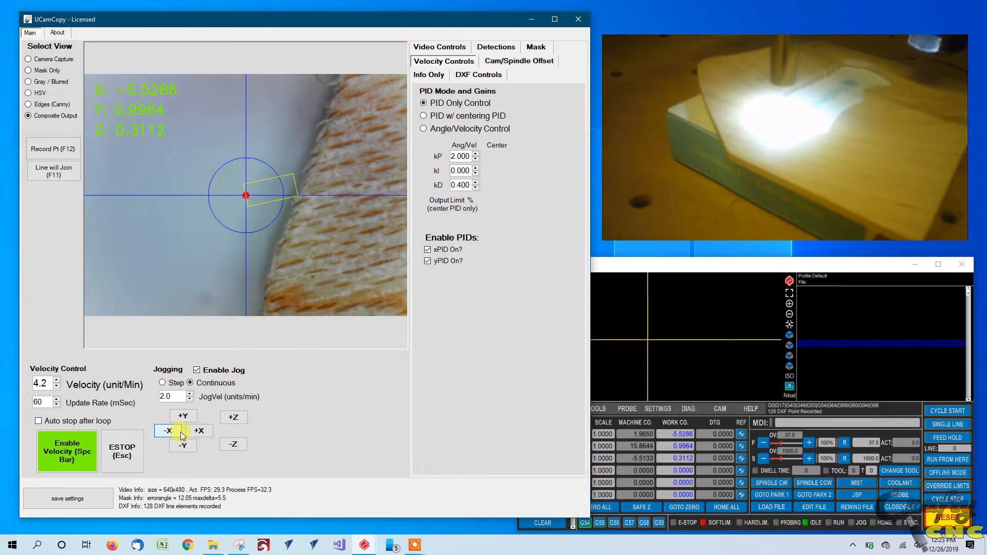
left_click(167, 431)
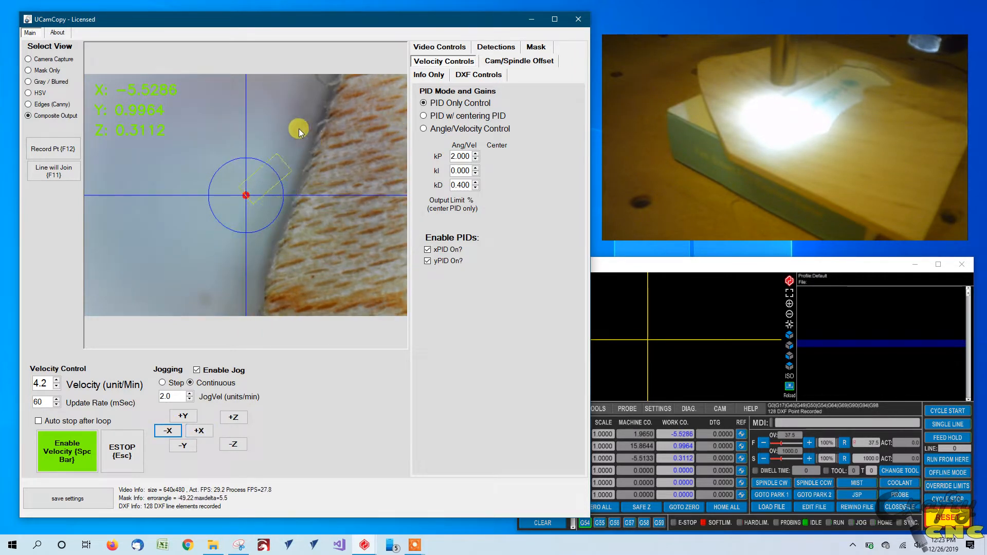
mouse_move(141, 482)
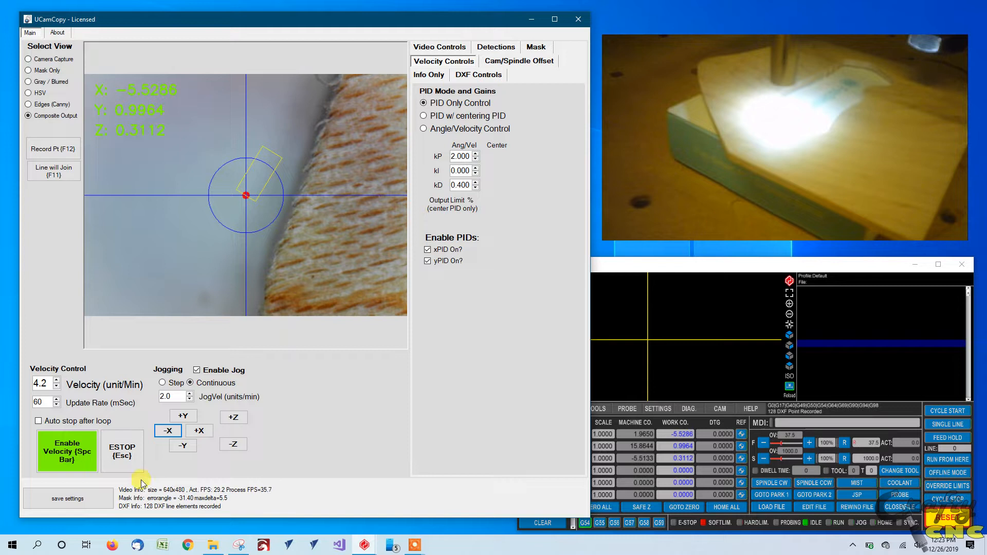
left_click(199, 430)
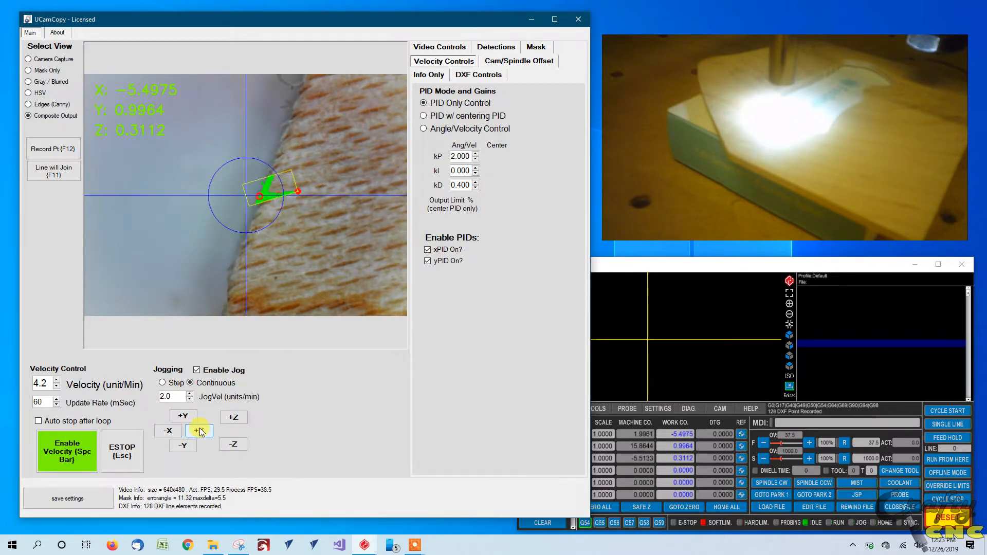
Show the video and threshold settings, and jog +X to a steeper edge segment
left_click(199, 430)
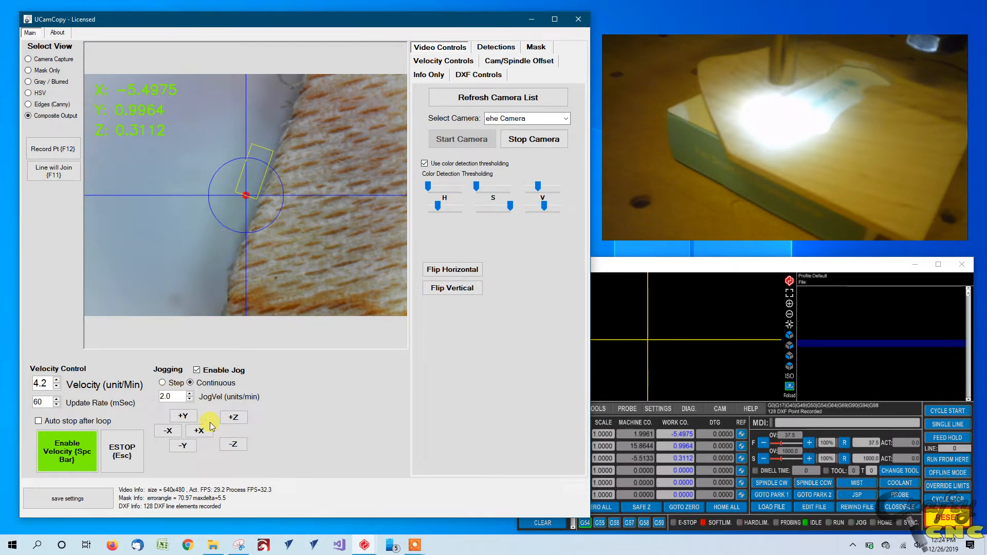
left_click(199, 431)
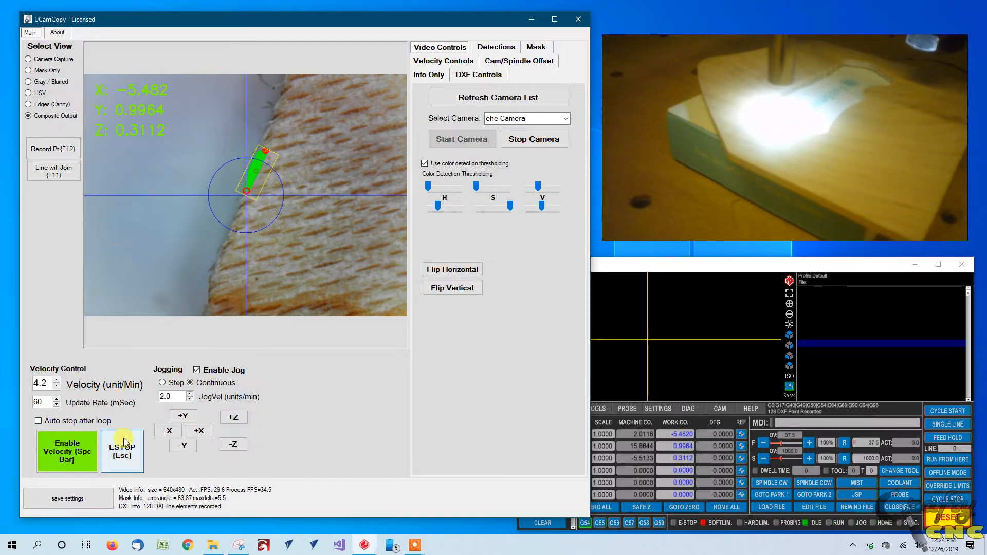
Start edge following and jog the camera repeatedly in +Y
left_click(67, 451)
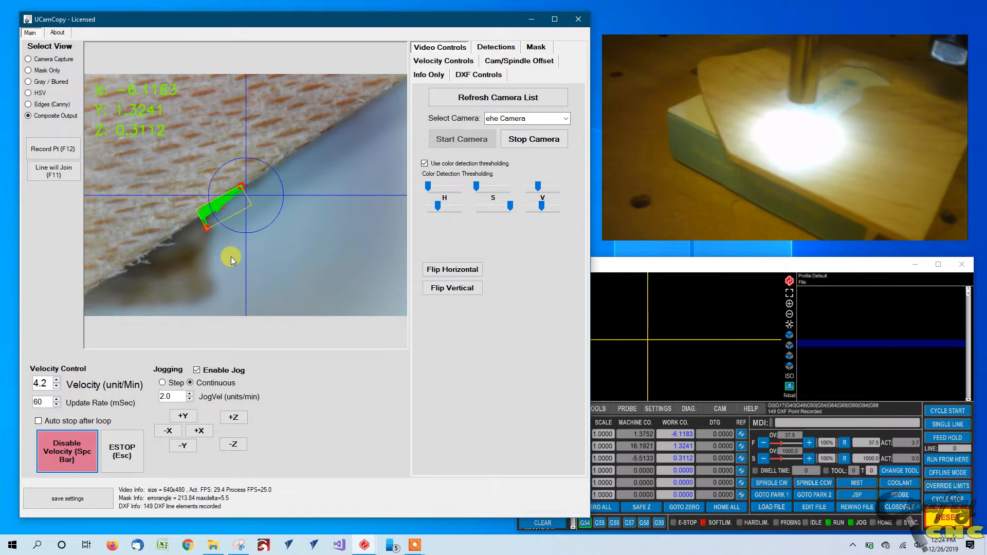
left_click(183, 416)
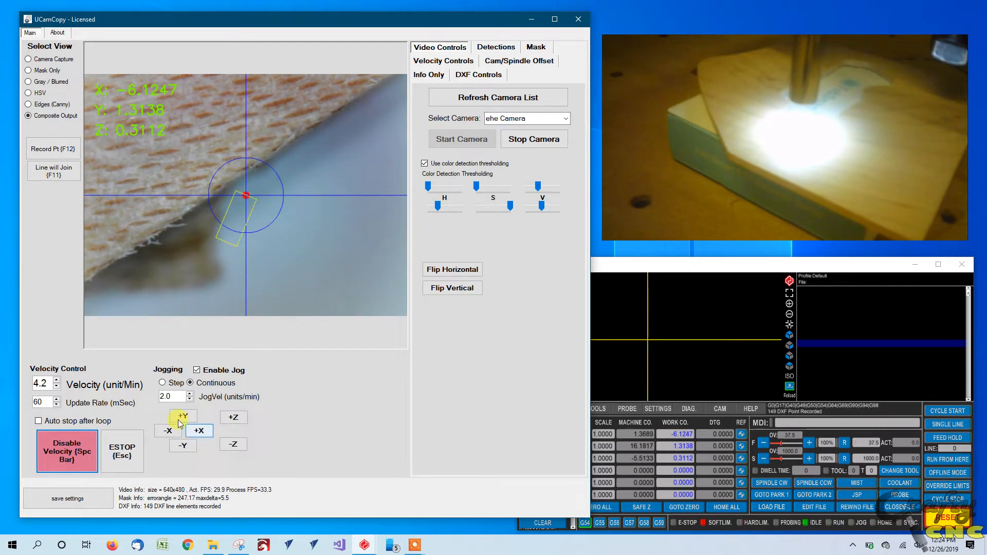
left_click(182, 415)
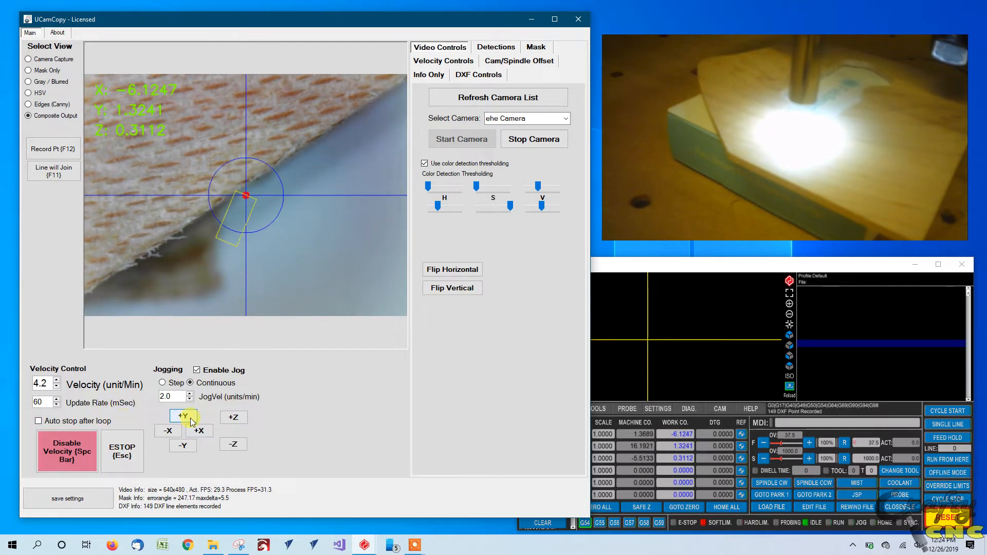
left_click(182, 415)
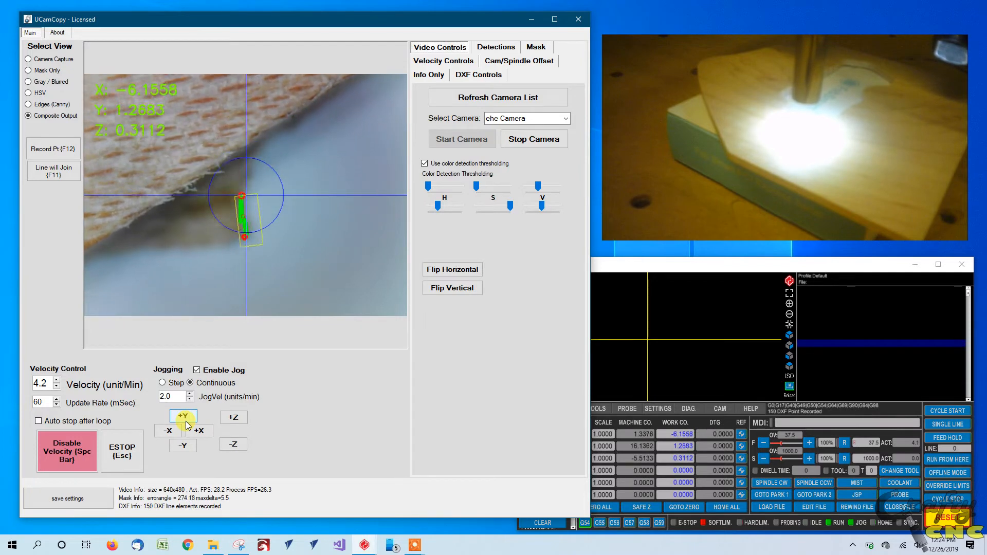
left_click(183, 415)
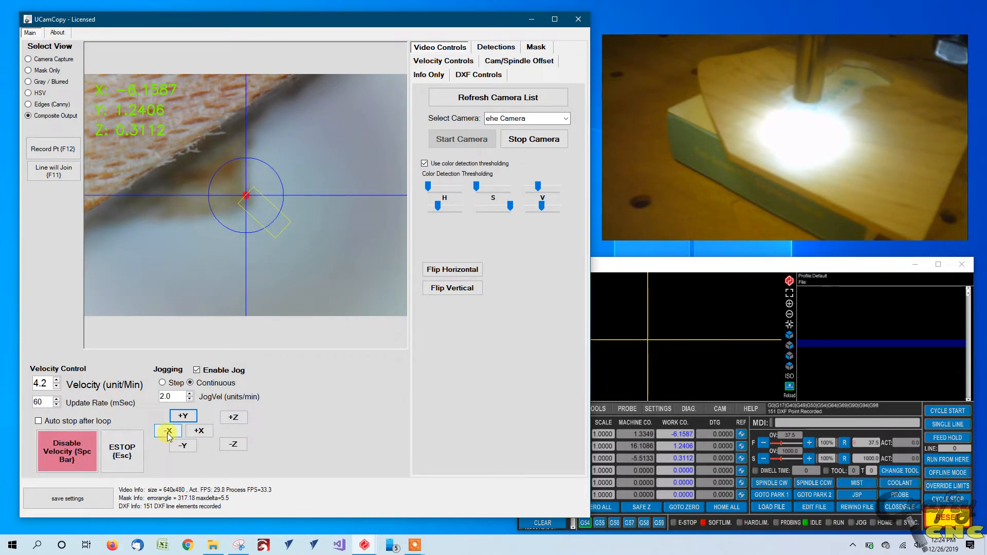
Stop edge following and jog the camera in -X and -Y
left_click(168, 431)
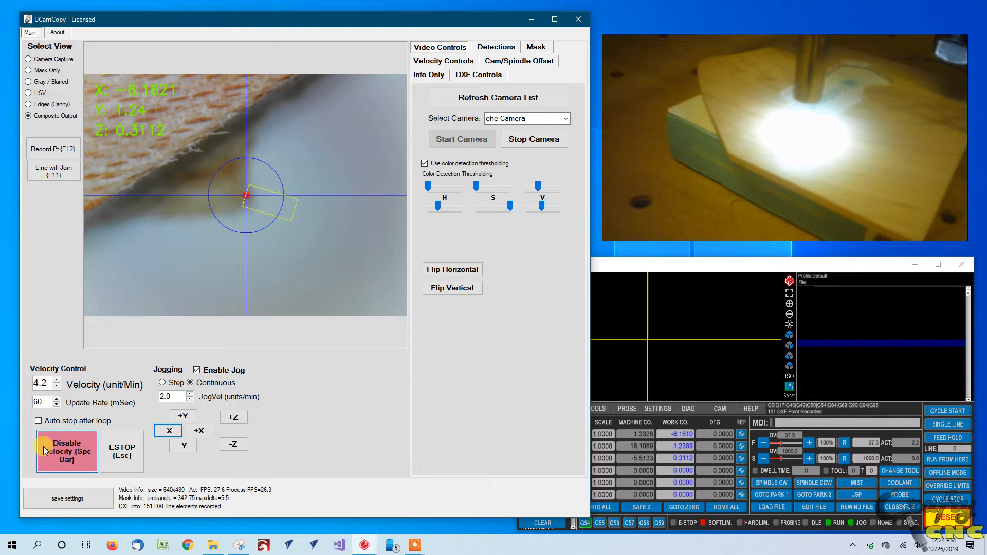
left_click(168, 431)
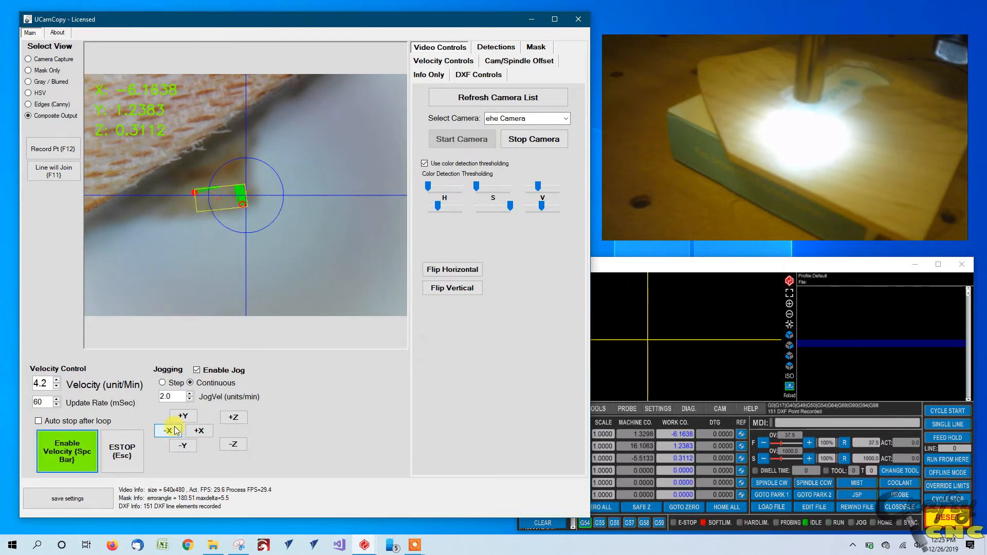
left_click(168, 430)
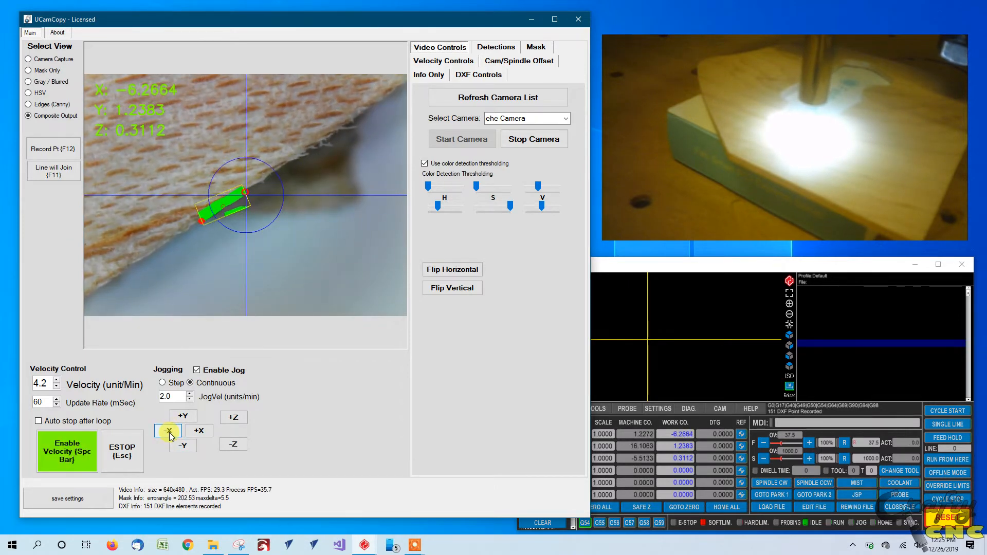
left_click(183, 445)
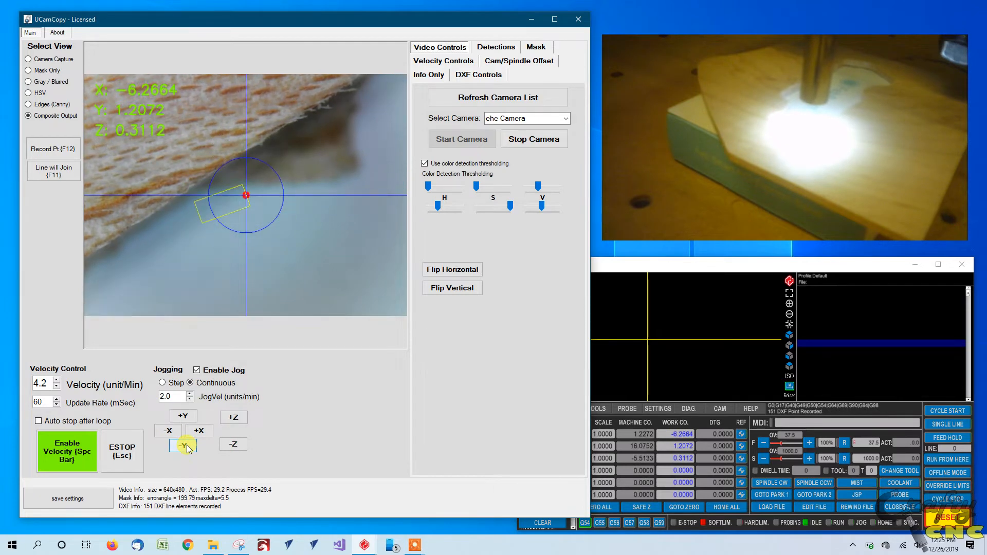
left_click(168, 431)
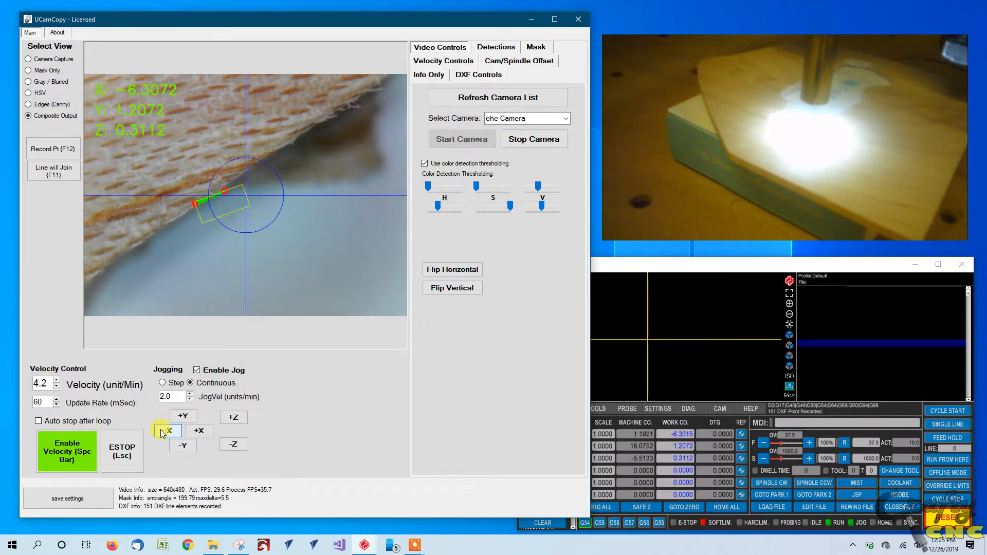
Toggle edge following on and off while jogging the camera back and forth along X
left_click(199, 431)
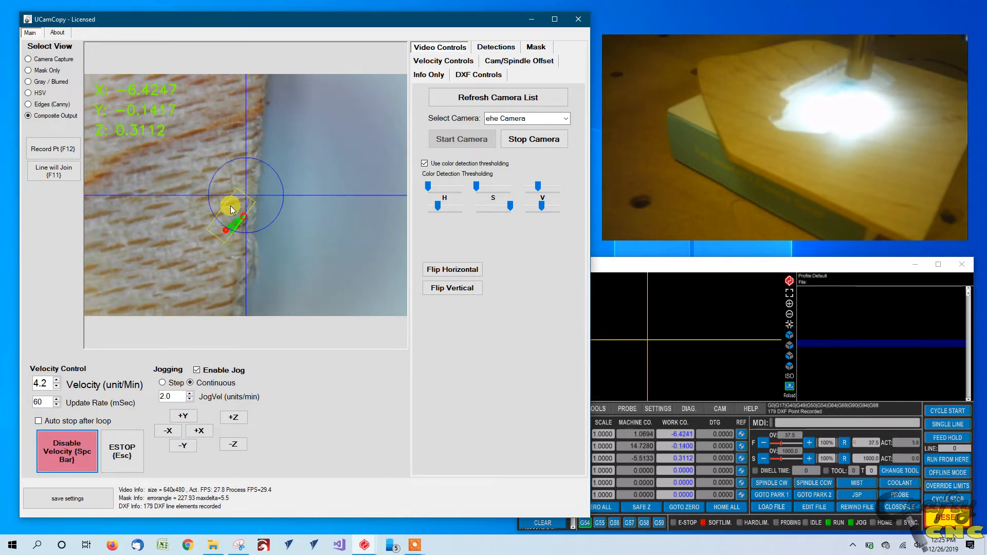
left_click(67, 452)
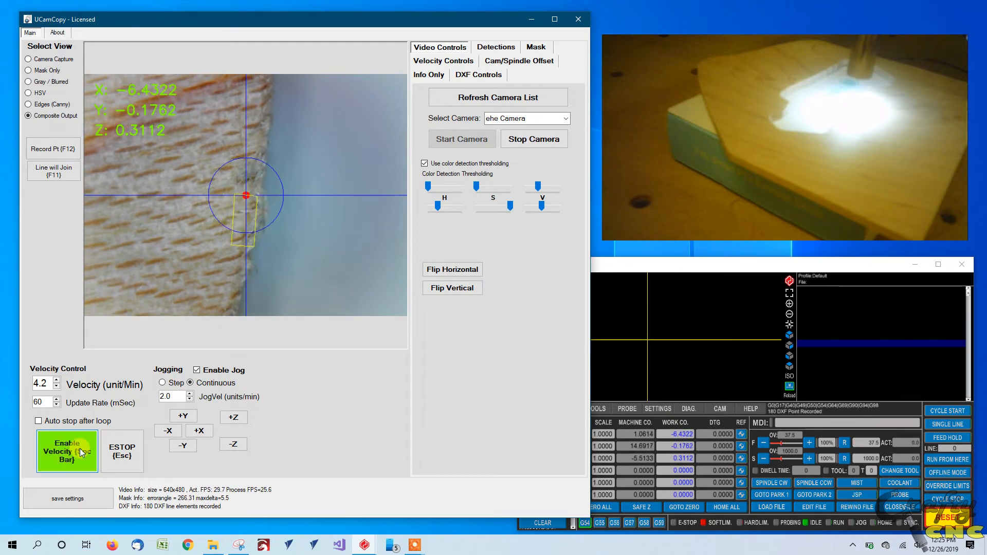
left_click(199, 431)
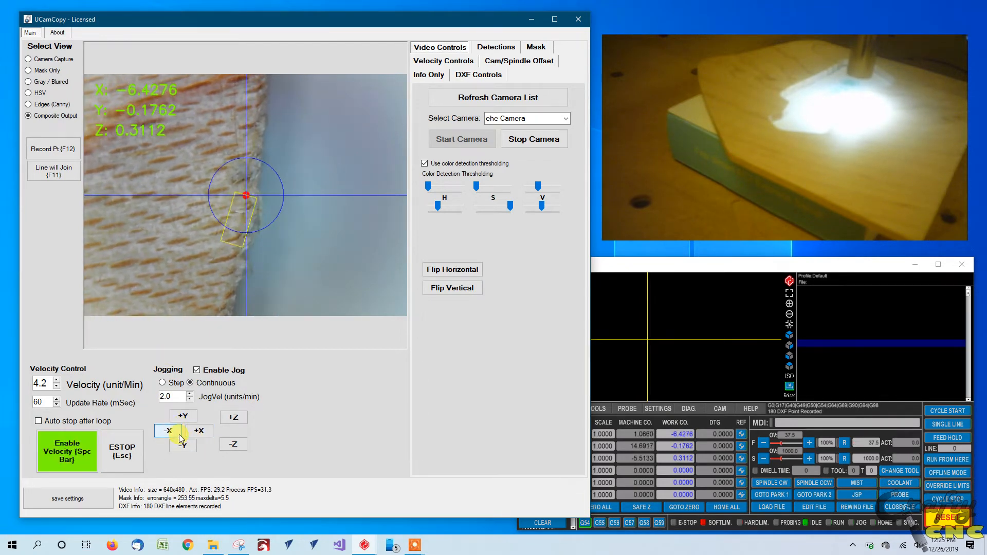
left_click(199, 431)
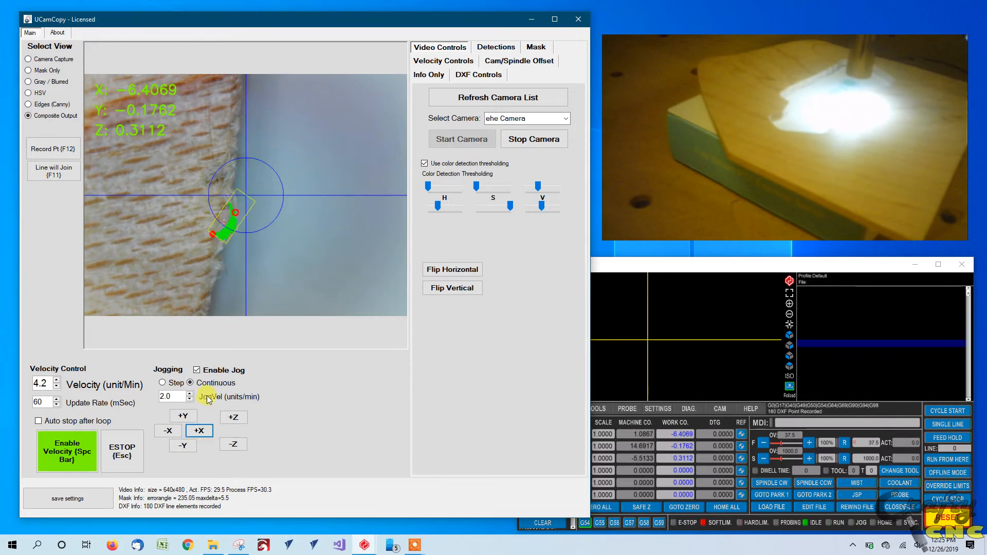
left_click(67, 451)
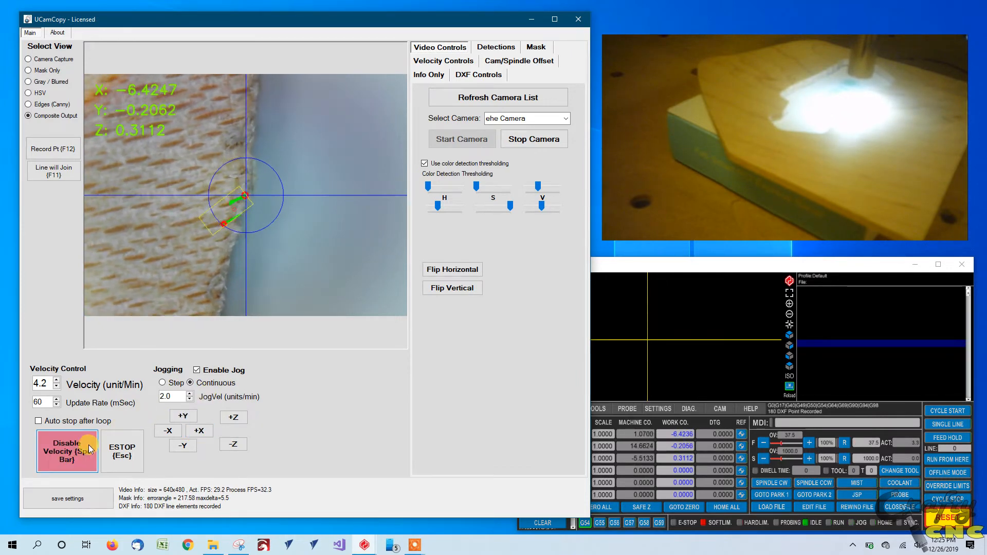
left_click(199, 431)
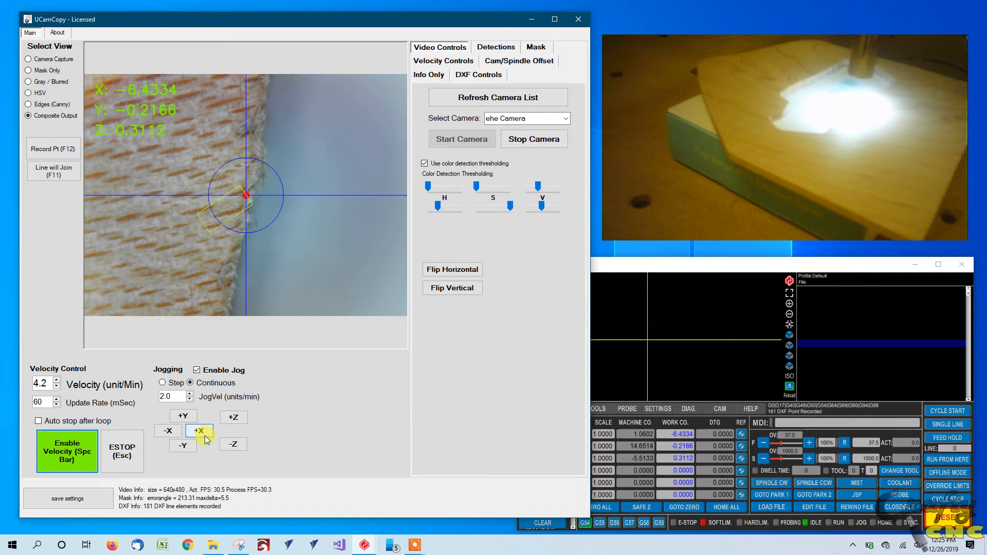
left_click(167, 431)
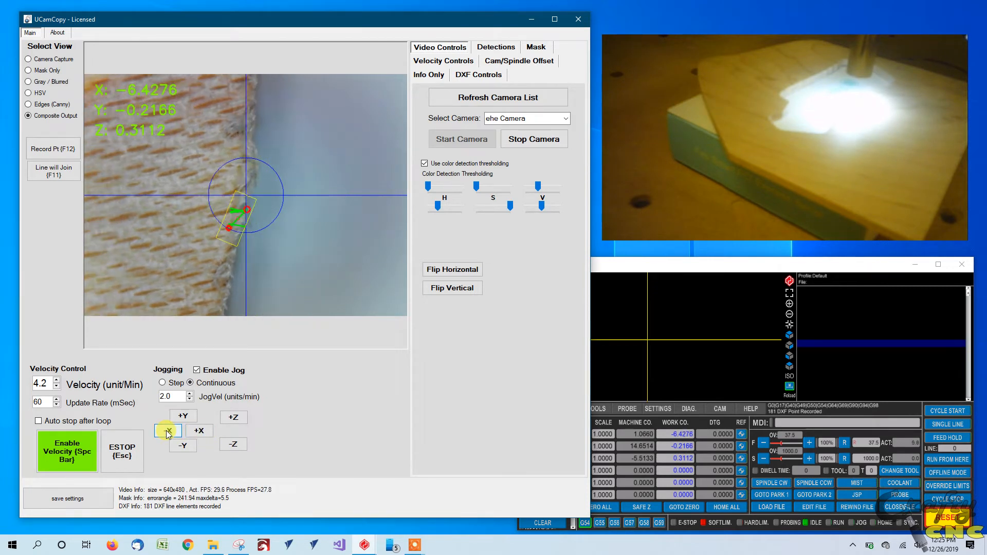
left_click(168, 430)
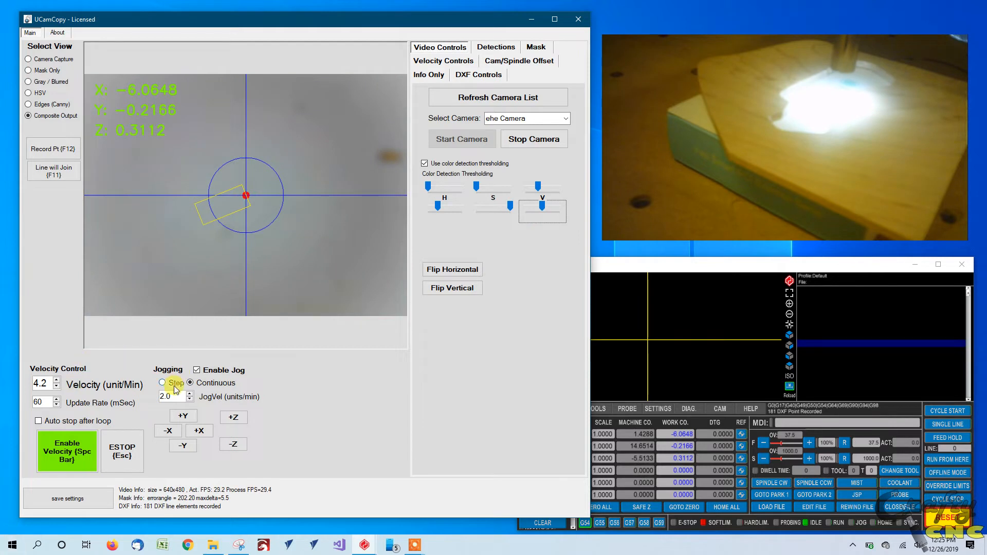
Jog -X back over the wood edge and resume edge following
left_click(168, 431)
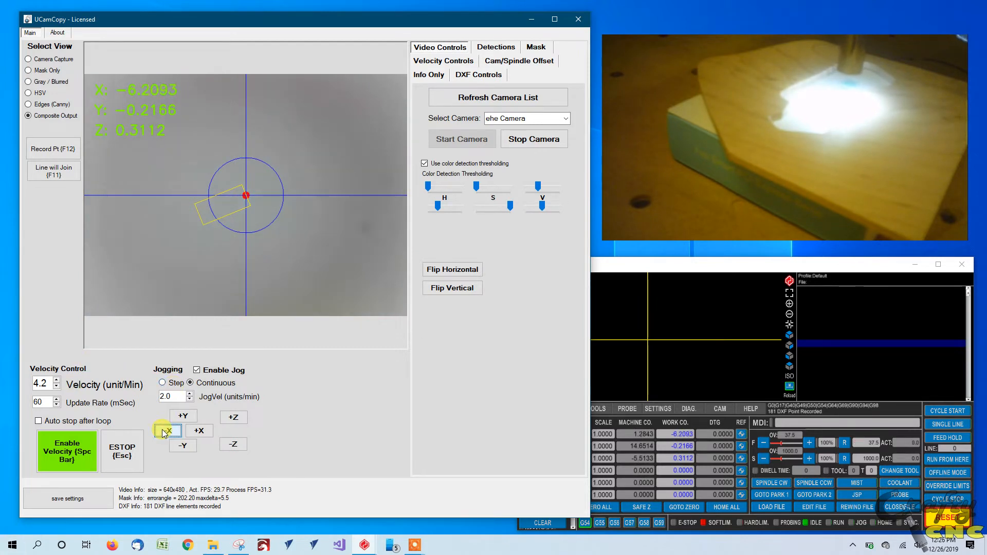
left_click(166, 431)
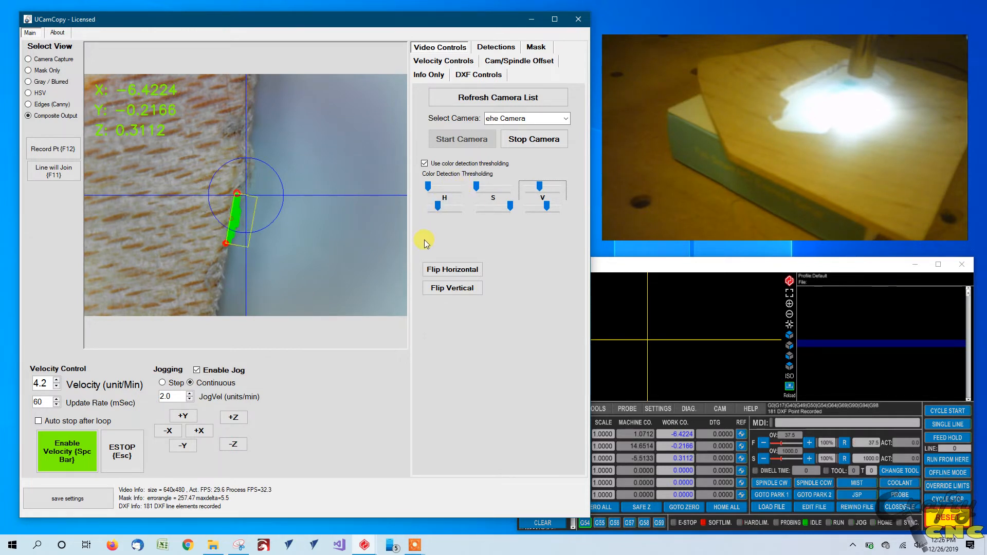
left_click(66, 451)
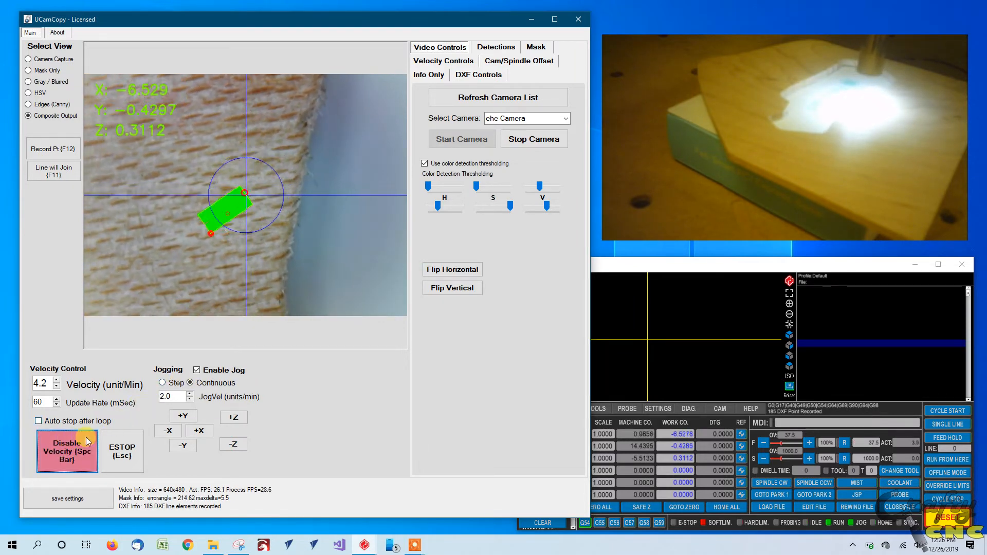
Stop following, adjust the V threshold slider, and restart edge tracking
left_click(199, 430)
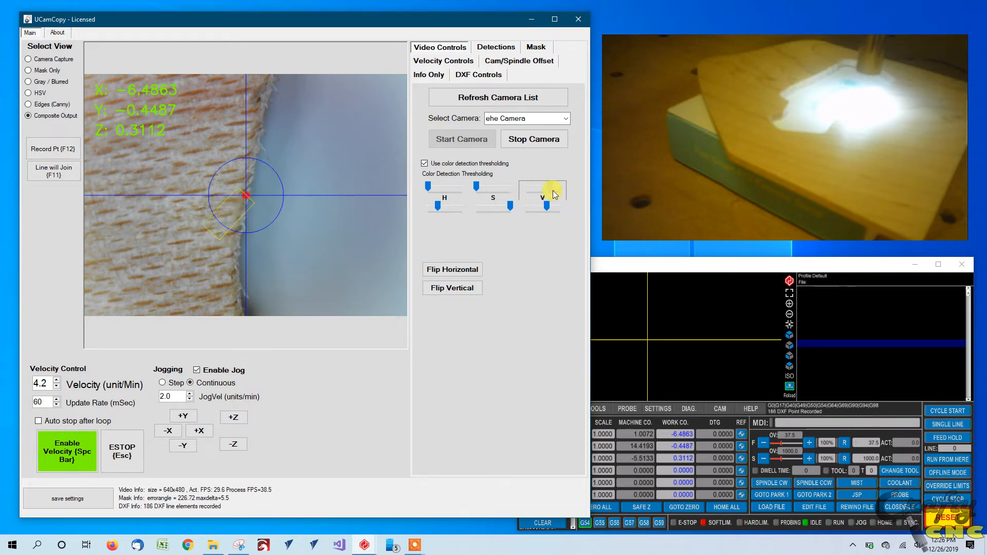
left_click_drag(543, 188, 542, 202)
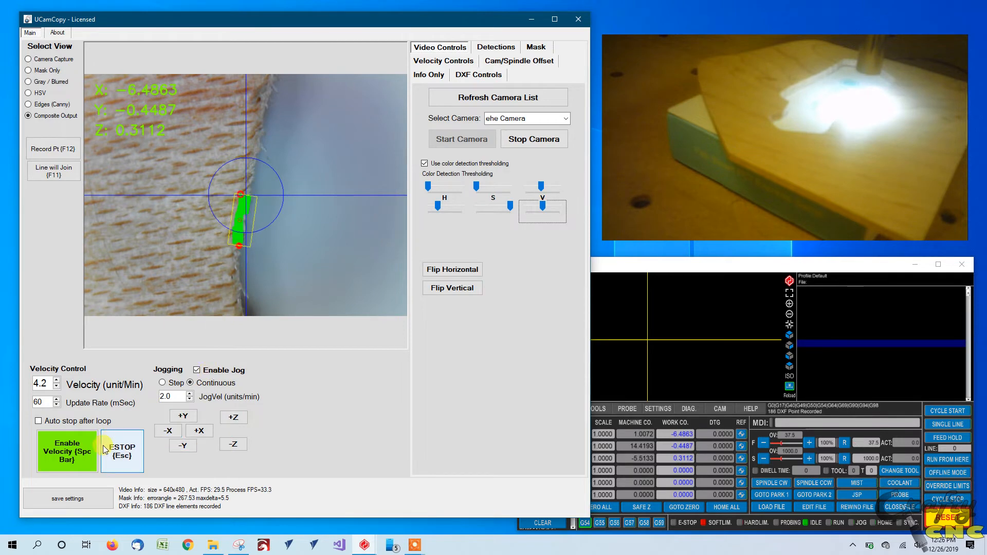
left_click(67, 451)
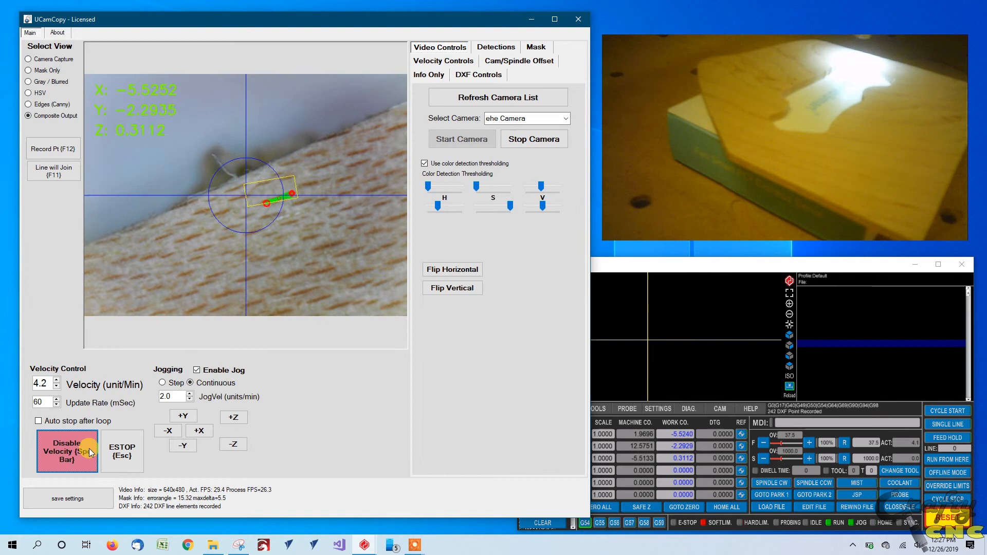
Disable velocity tracking once the trace holds 242 DXF line elements
left_click(67, 451)
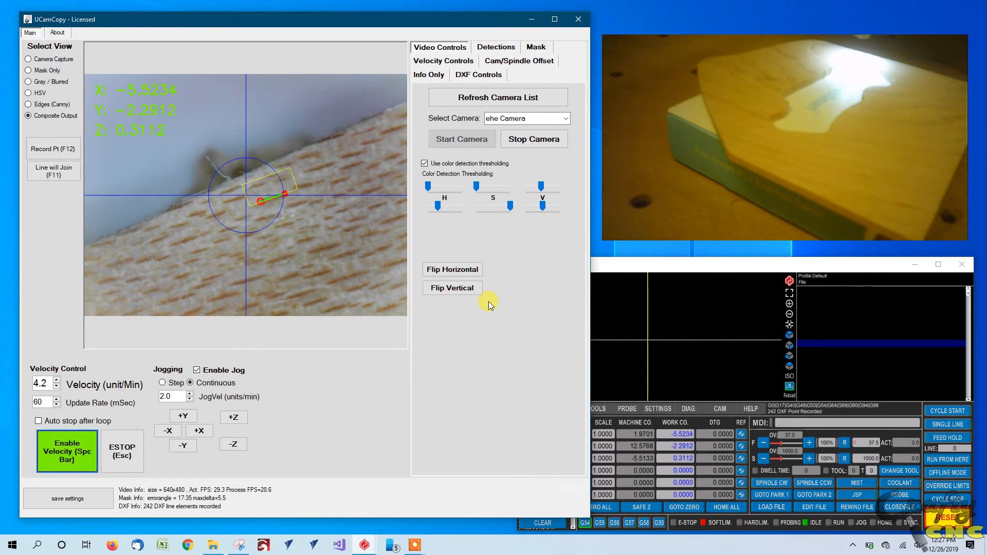
mouse_move(658, 79)
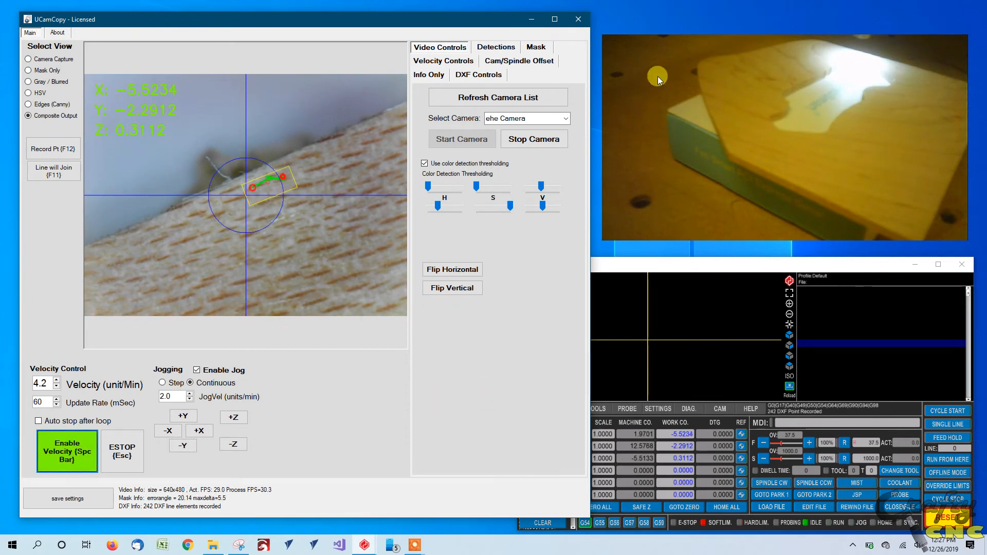
Close and save the DXF recording under the file name scan1
left_click(478, 74)
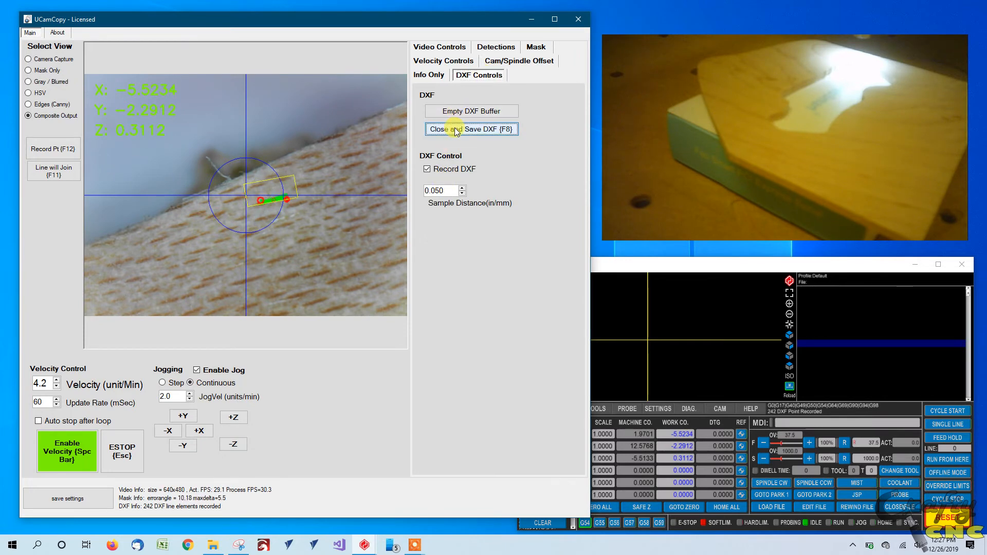
left_click(470, 129)
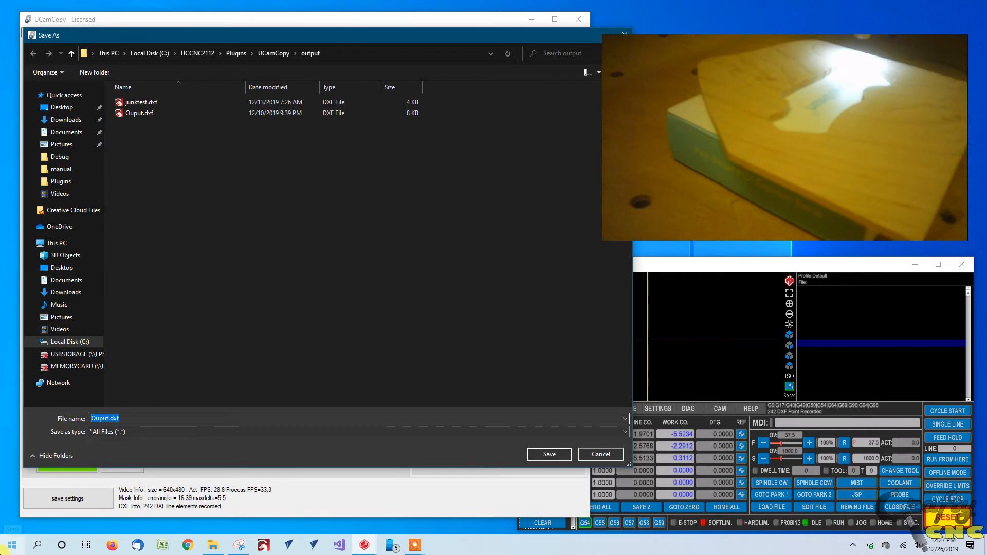
type("scn")
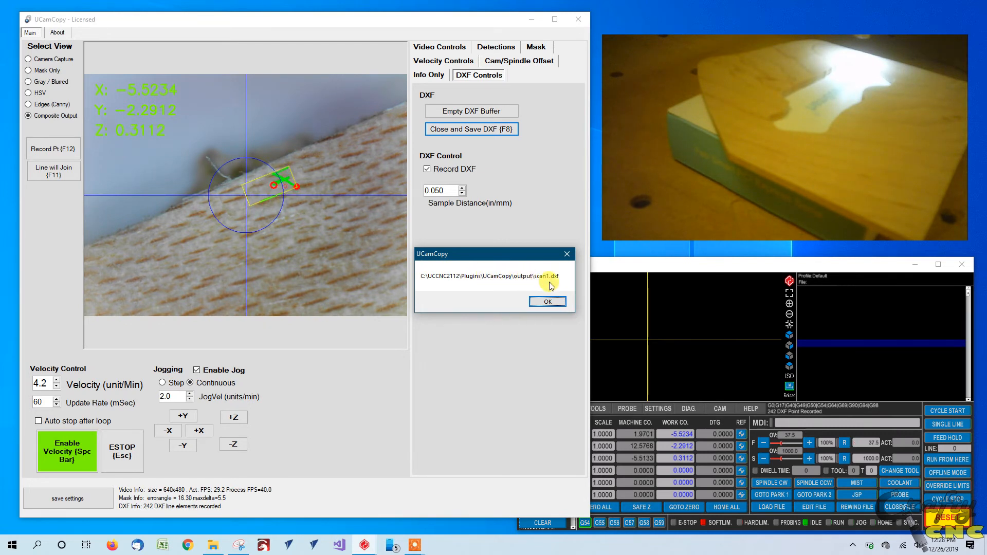
Dismiss the scan1.dxf save confirmation and move the UCamCopy window aside
left_click(546, 301)
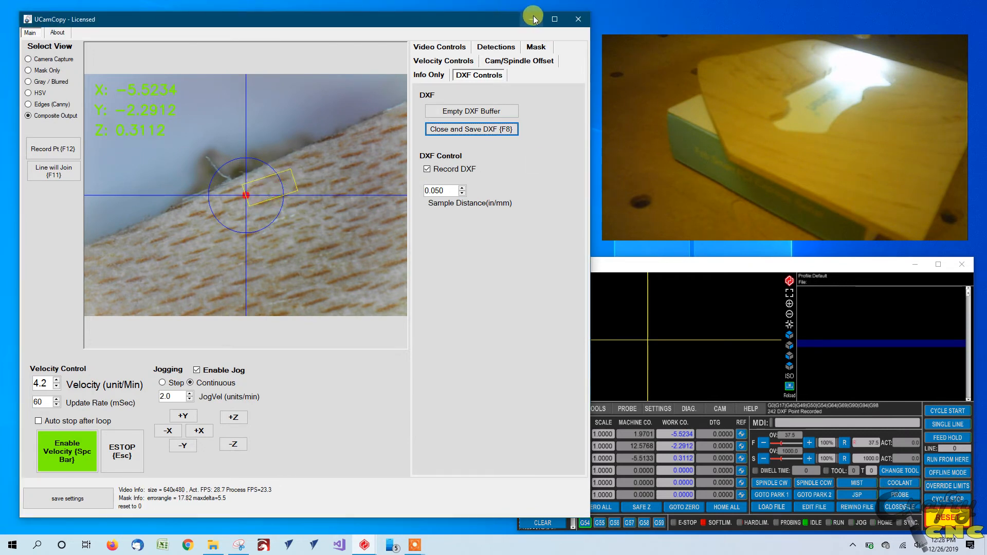
left_click_drag(533, 19, 488, 28)
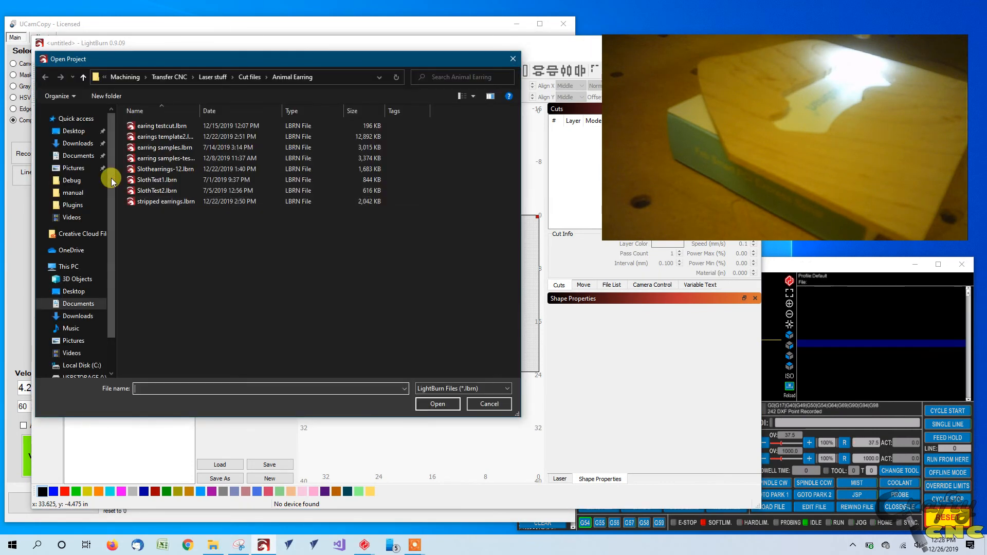
Browse to C:\UCCNC2112\Plugins\UCamCopy\output, filter All supported, and pick scan1.dxf
left_click(66, 267)
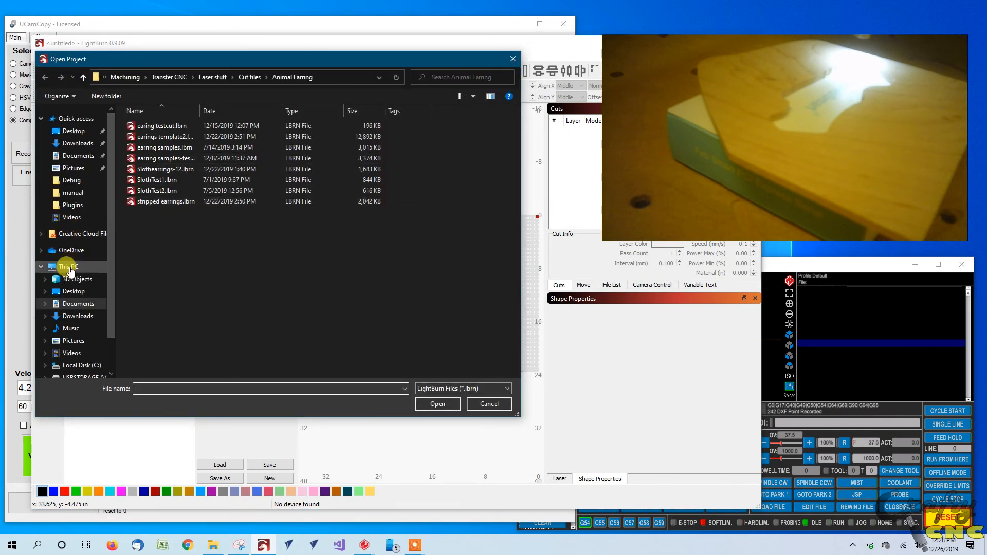
left_click(64, 266)
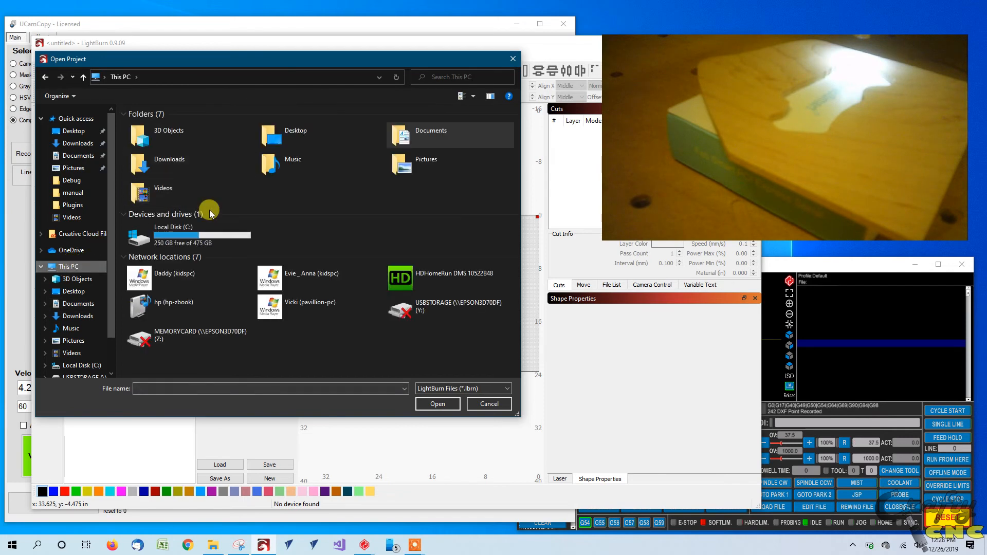
double_click(173, 238)
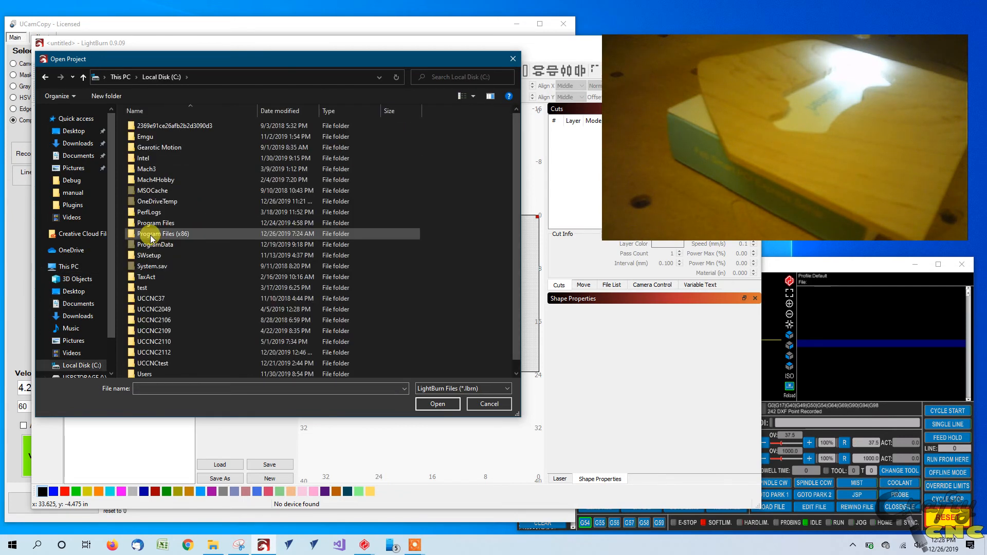
left_click(152, 352)
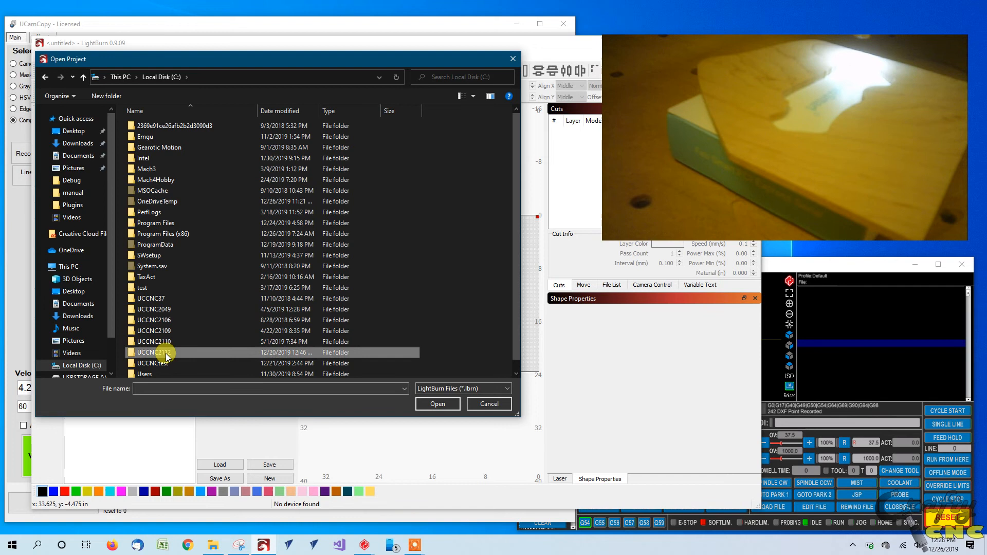
double_click(153, 351)
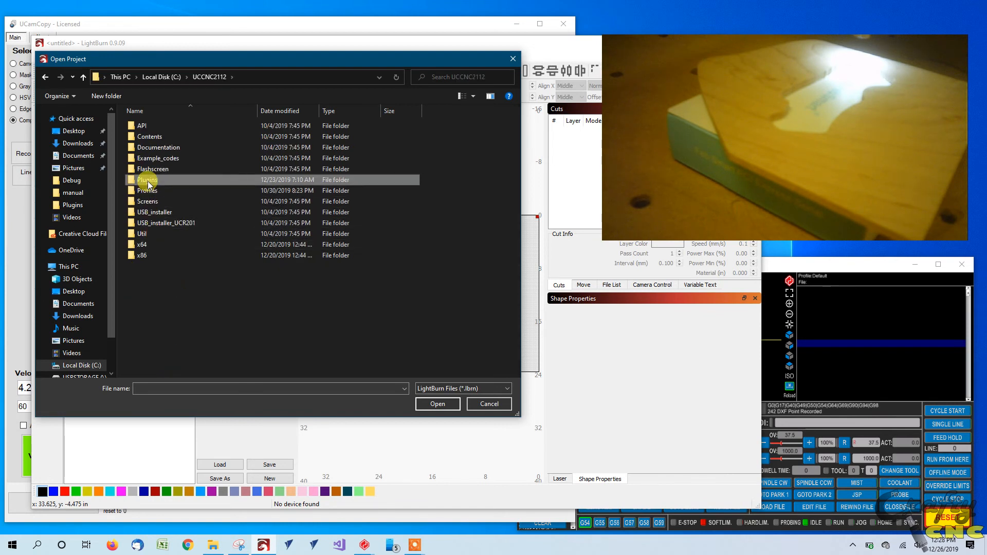
double_click(148, 179)
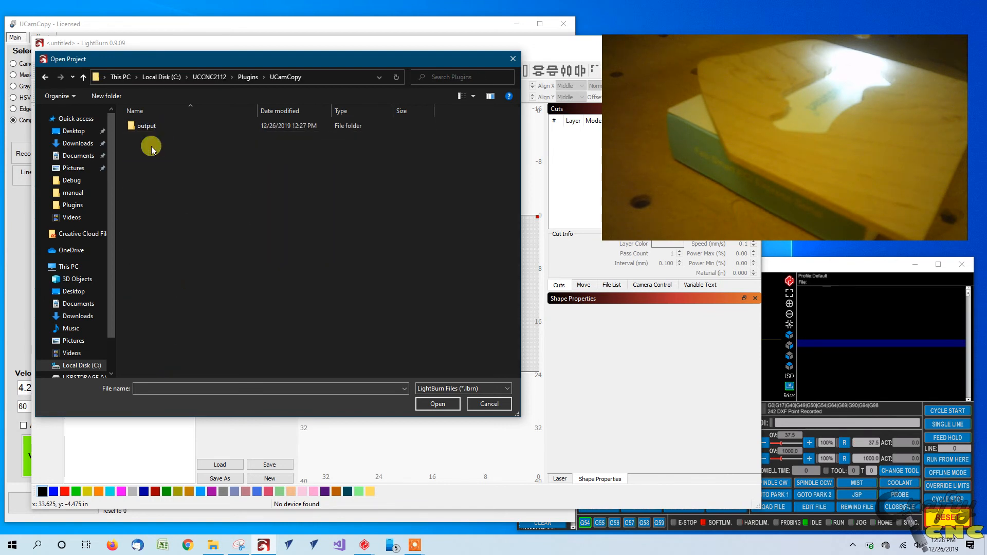
double_click(145, 125)
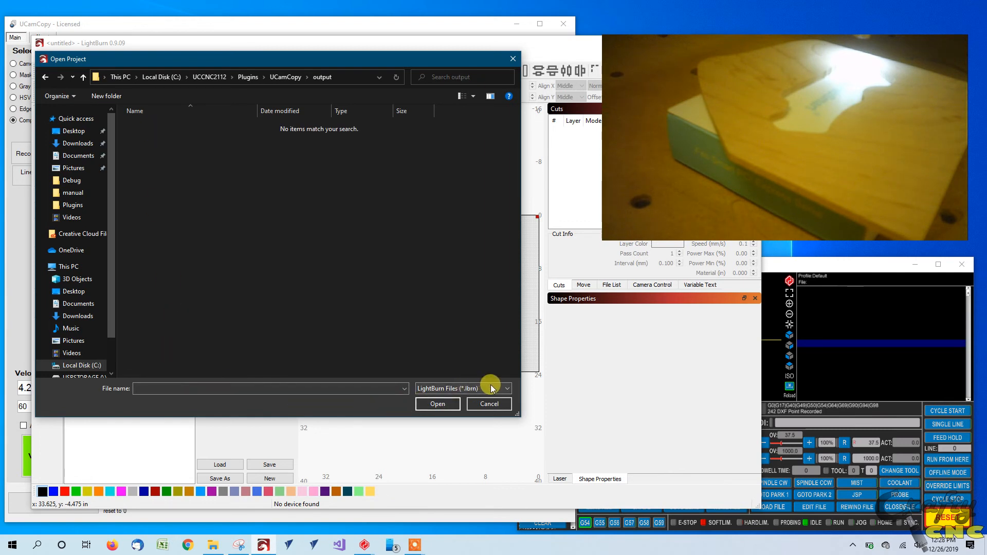
left_click(508, 387)
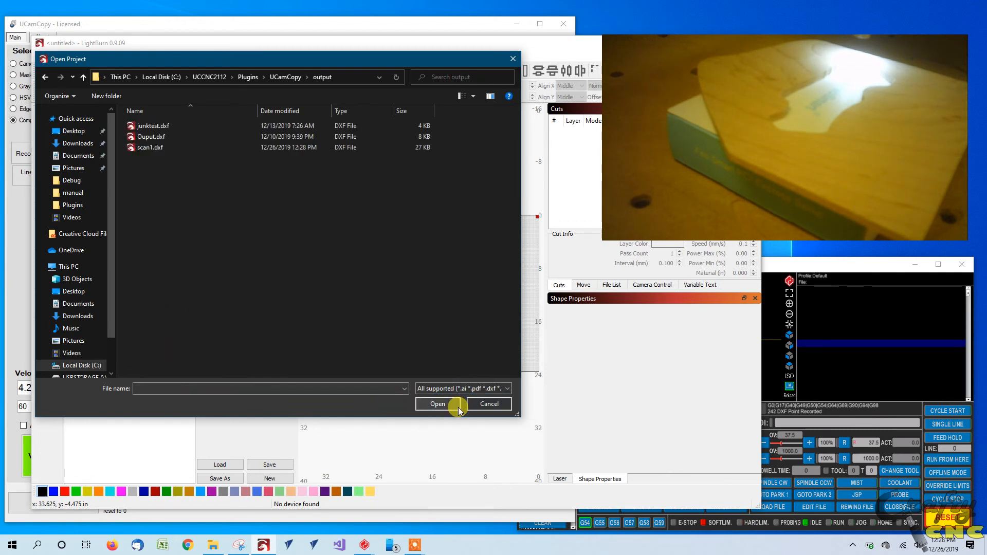
left_click(488, 403)
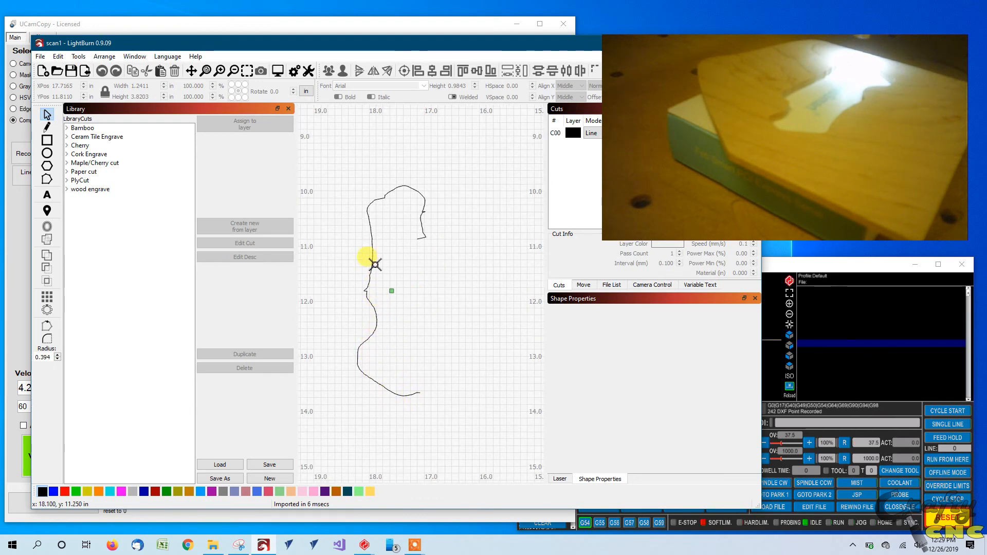
mouse_move(356, 290)
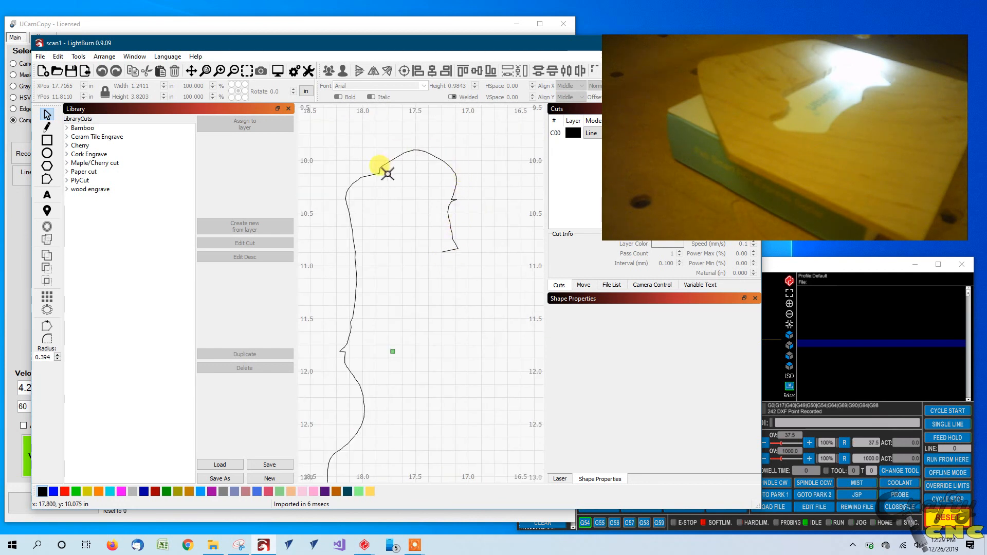
mouse_move(447, 177)
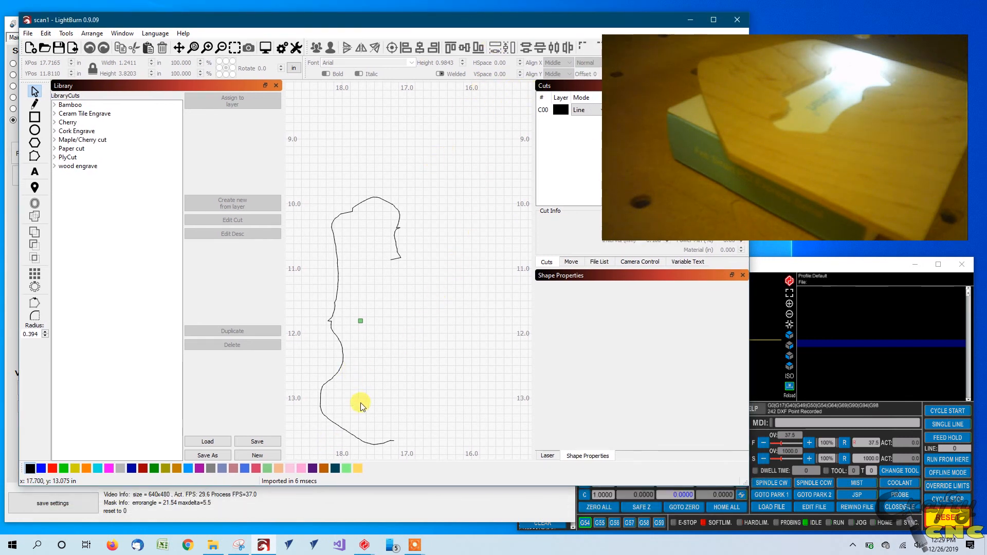
mouse_move(364, 403)
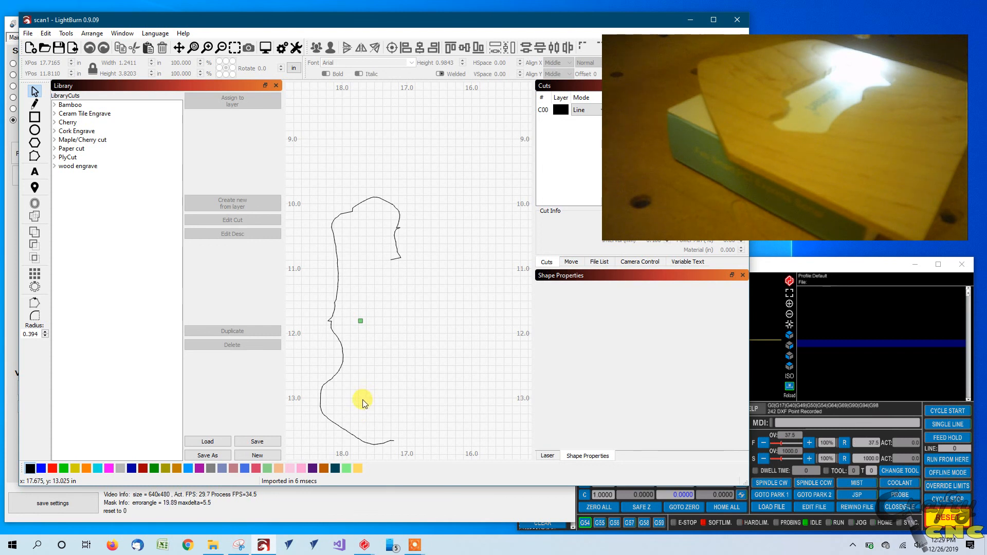